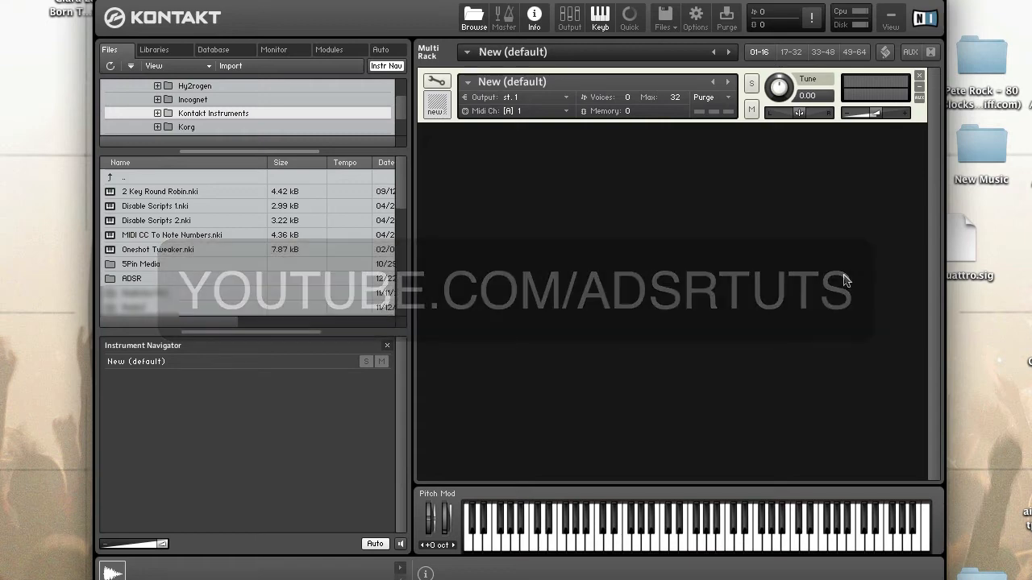
Step: Put the New (default) instrument into Instrument Edit Mode, showing its DFD source
click(436, 81)
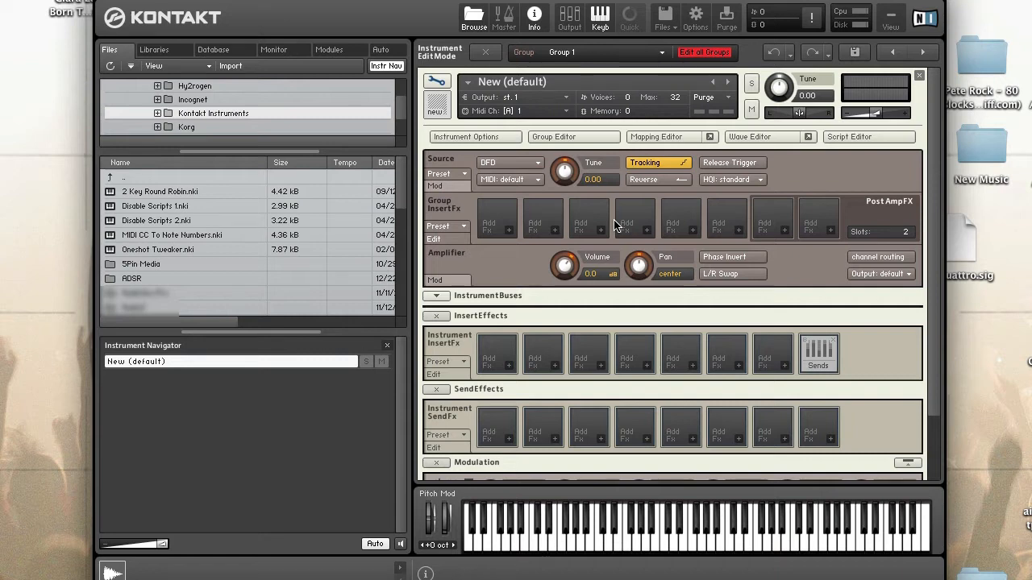
mouse_move(544, 246)
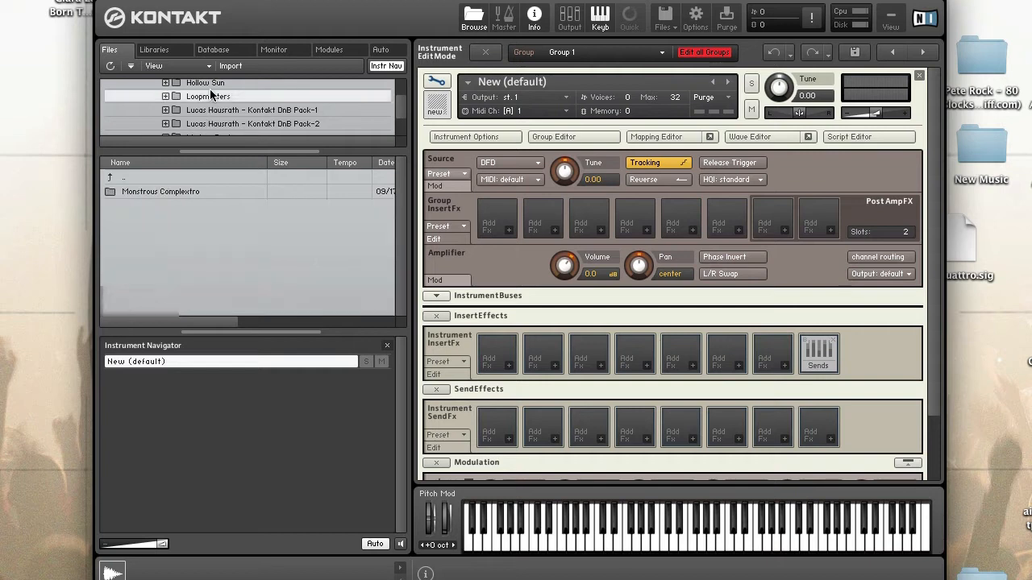
Step: Browse to Modern Beats > BeatVox Drumz 1 > Samples and map BV1_B01–B10 in the Mapping Editor
click(165, 96)
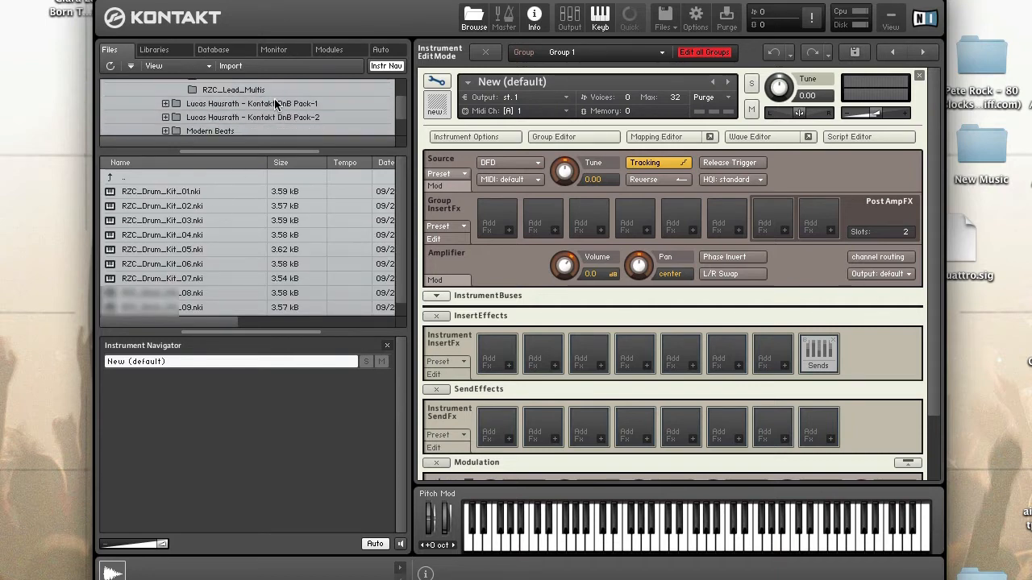
click(166, 114)
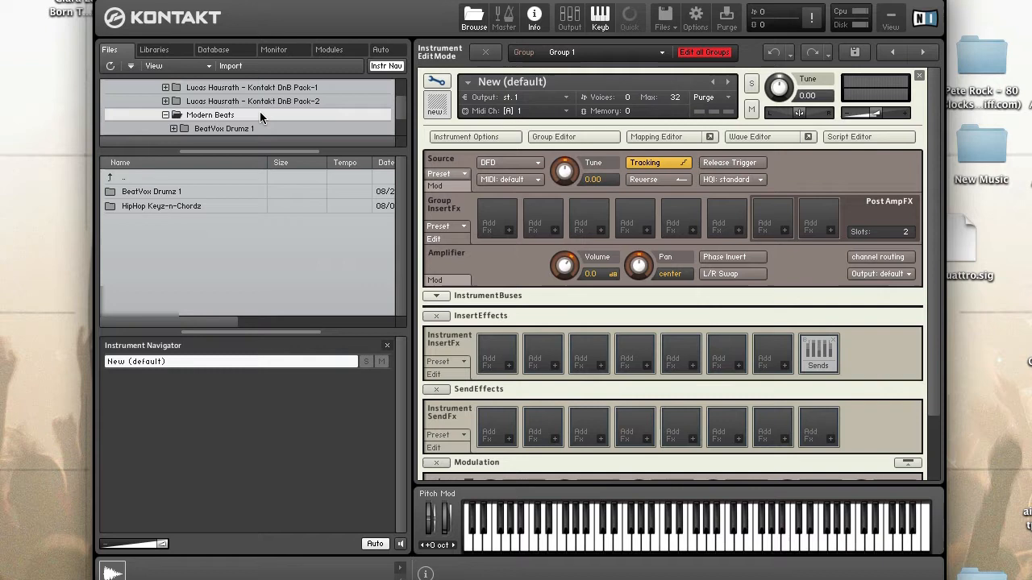
click(172, 128)
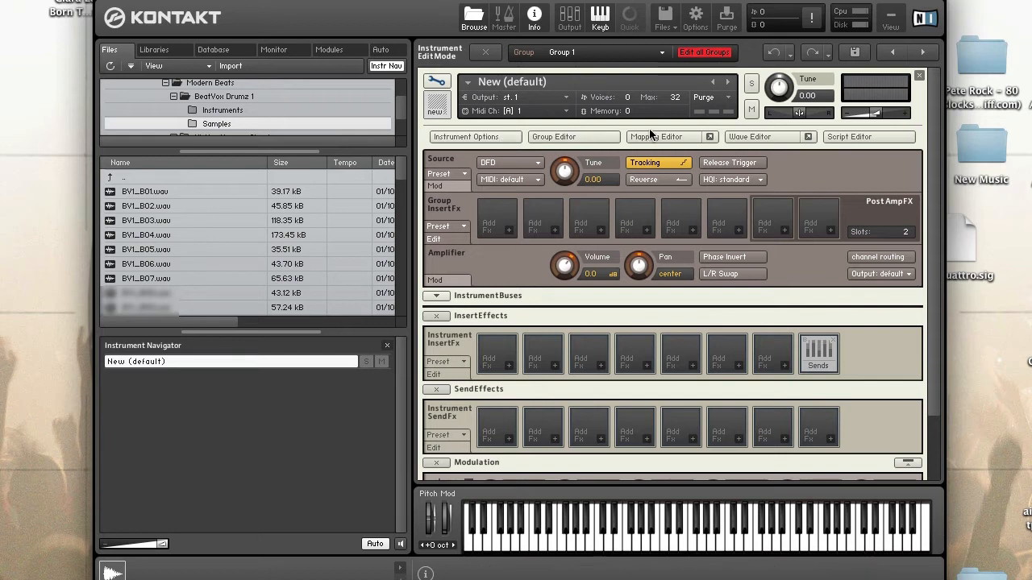
click(657, 136)
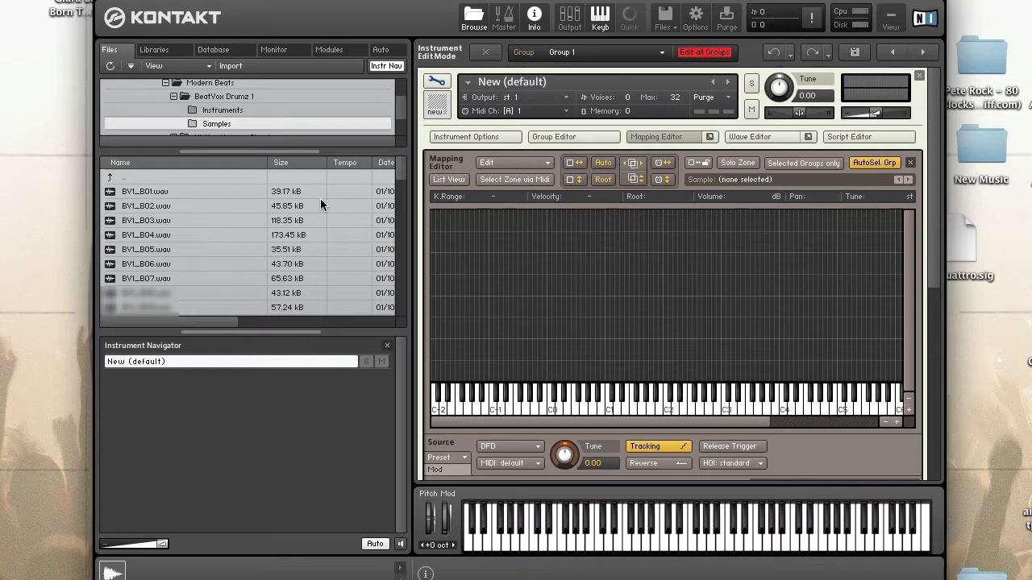
scroll(down, 3)
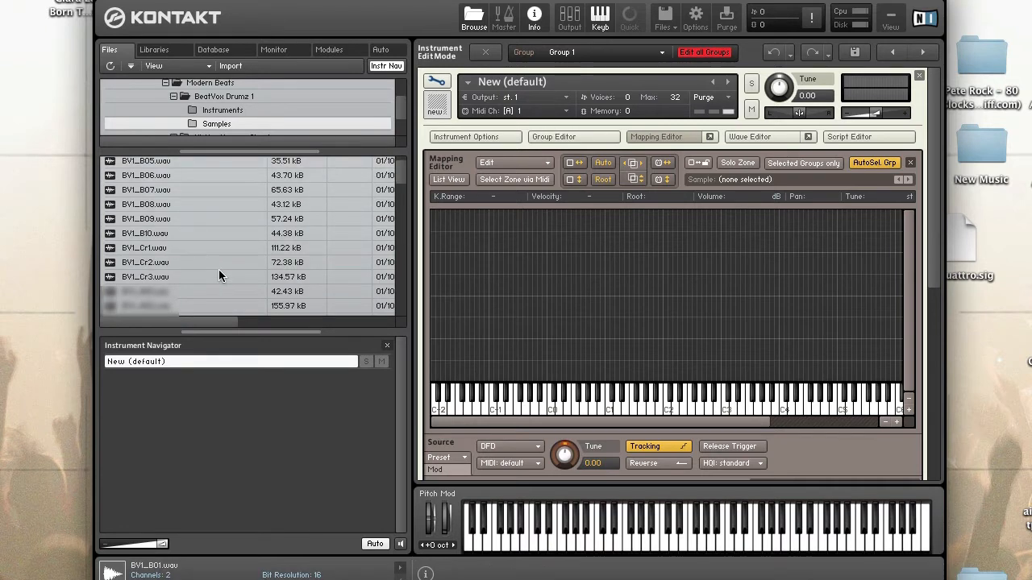
scroll(down, 3)
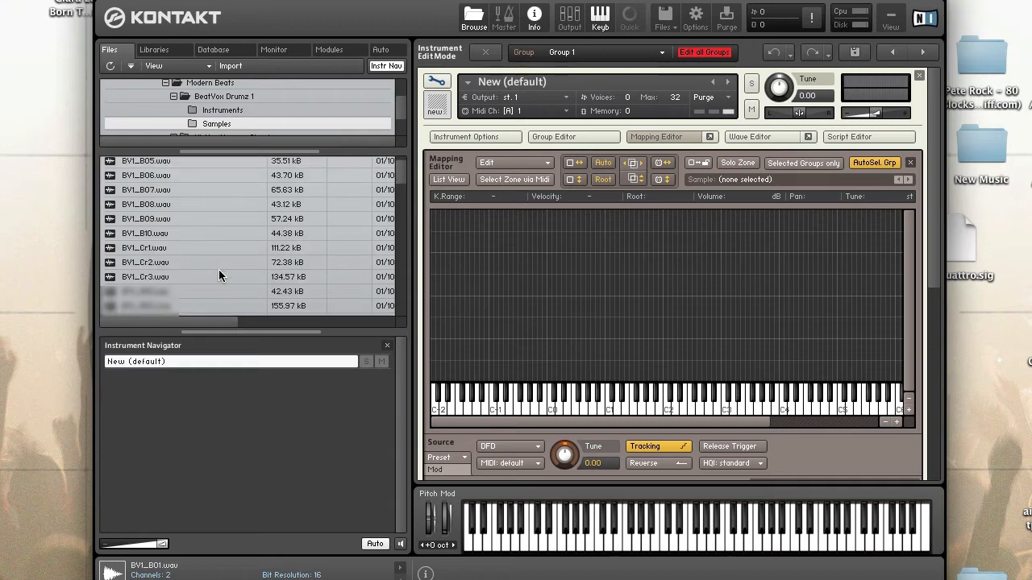
scroll(down, 3)
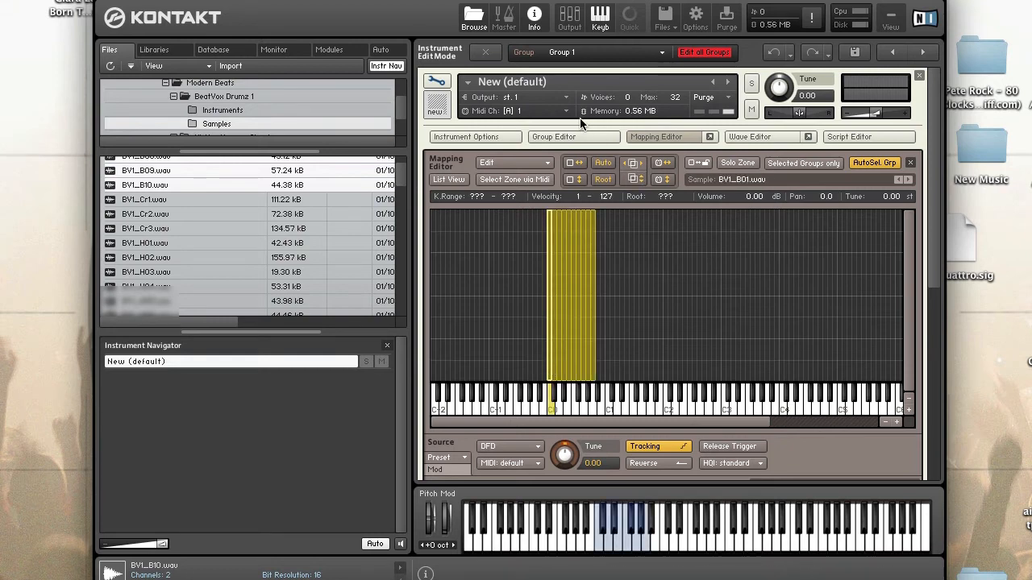
Step: In the Group Editor, turn off Edit All Groups and create an empty group
click(553, 137)
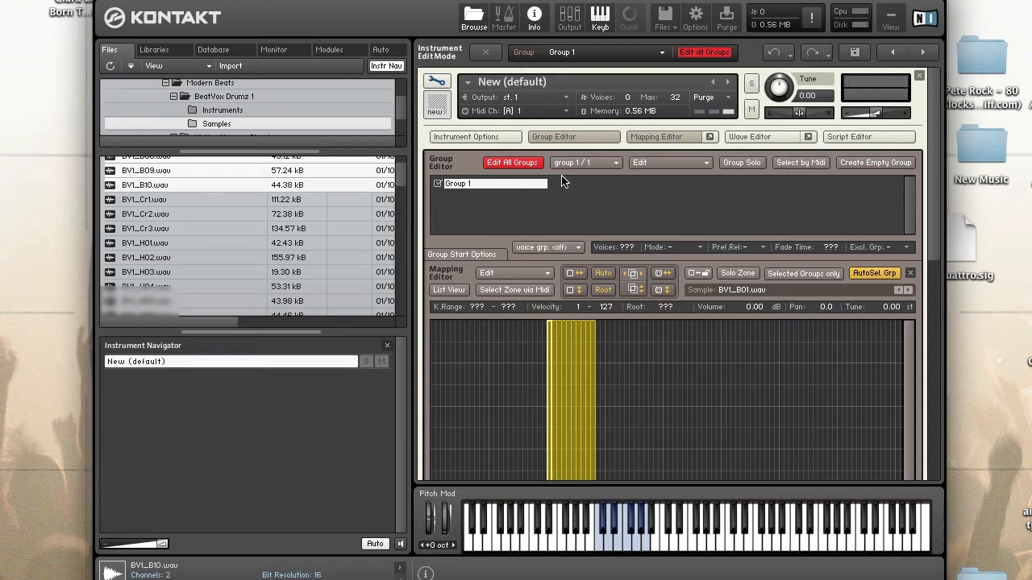
mouse_move(513, 162)
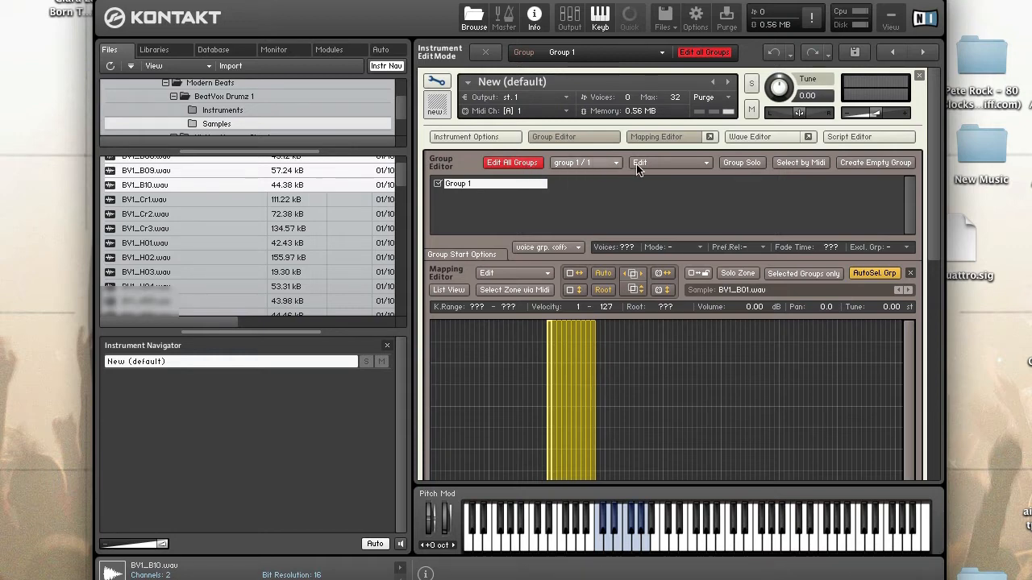
click(669, 162)
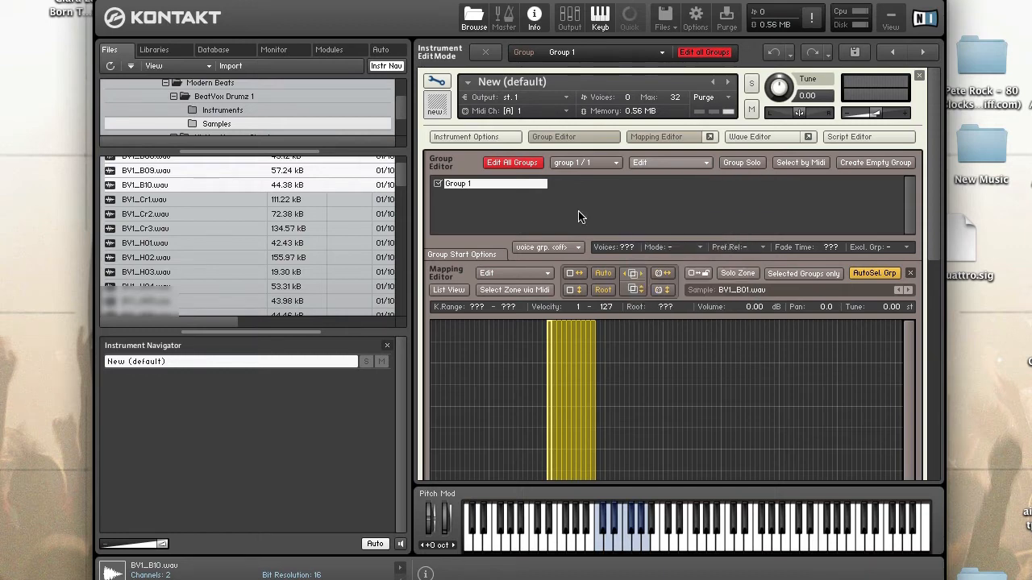
click(670, 162)
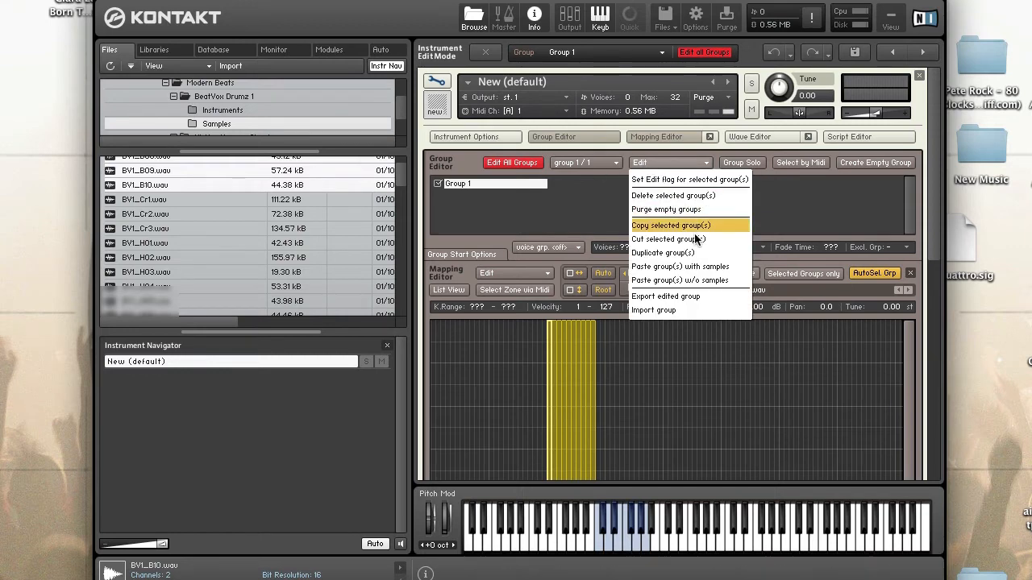
mouse_move(689, 210)
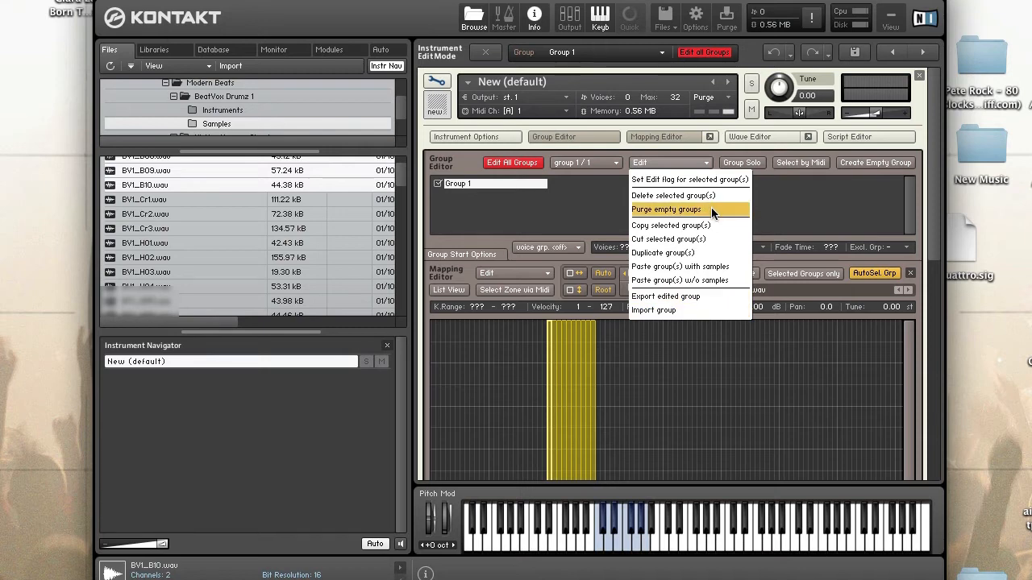
mouse_move(581, 207)
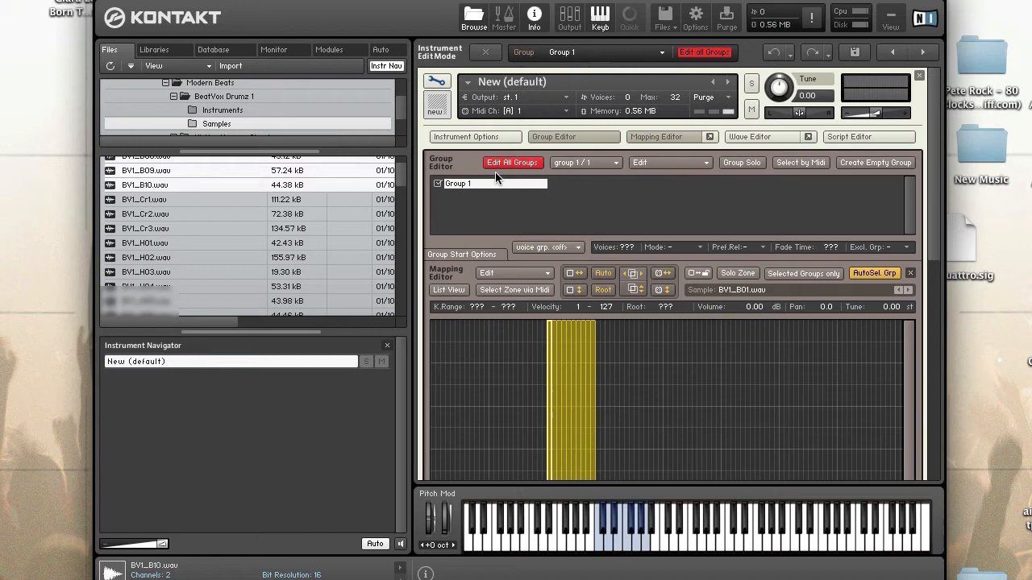
click(875, 162)
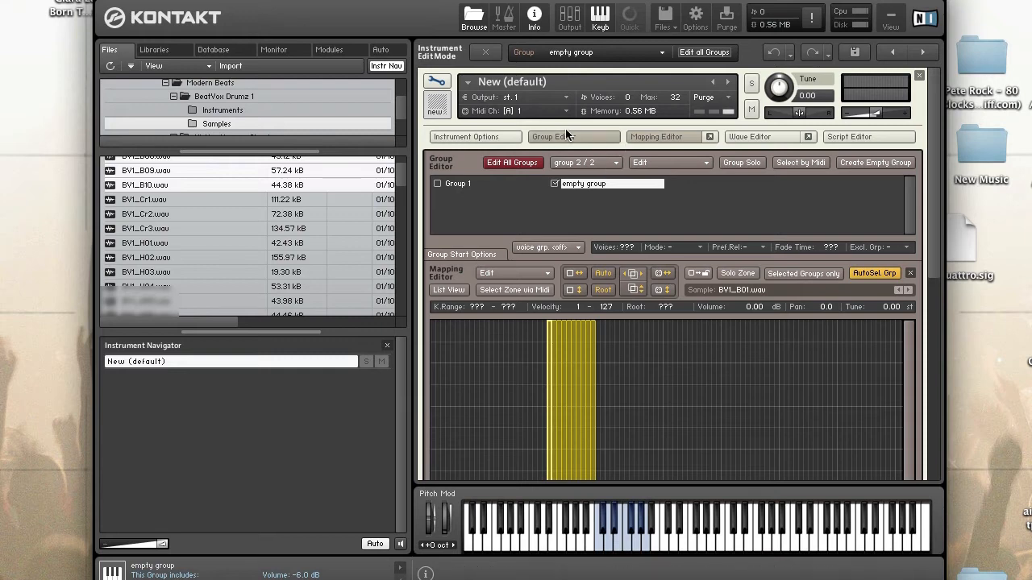
Step: Map BV1_Cr1–Cr3 into the empty group and rename Group 1 to DFD
click(574, 136)
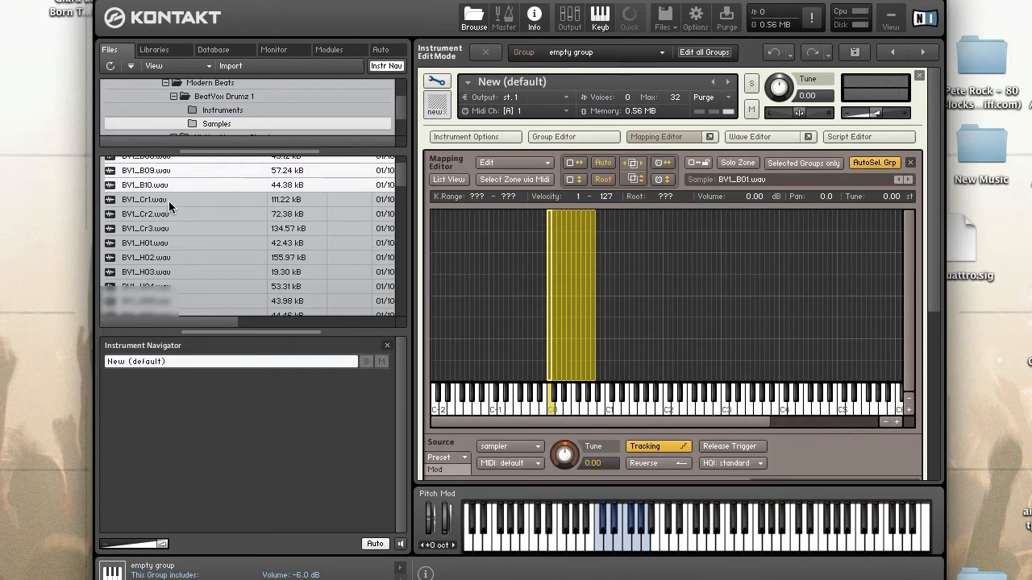
click(146, 228)
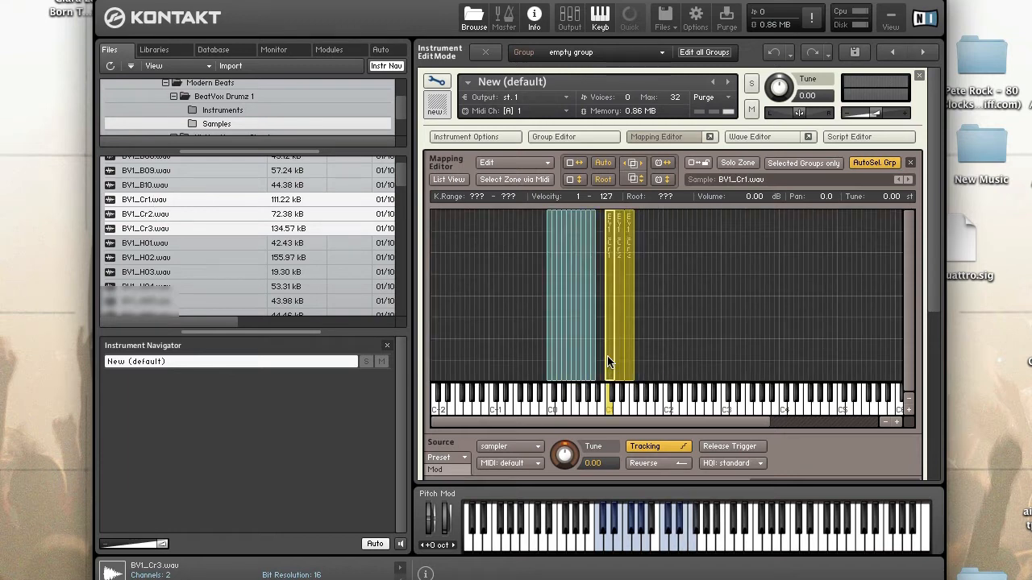
click(554, 136)
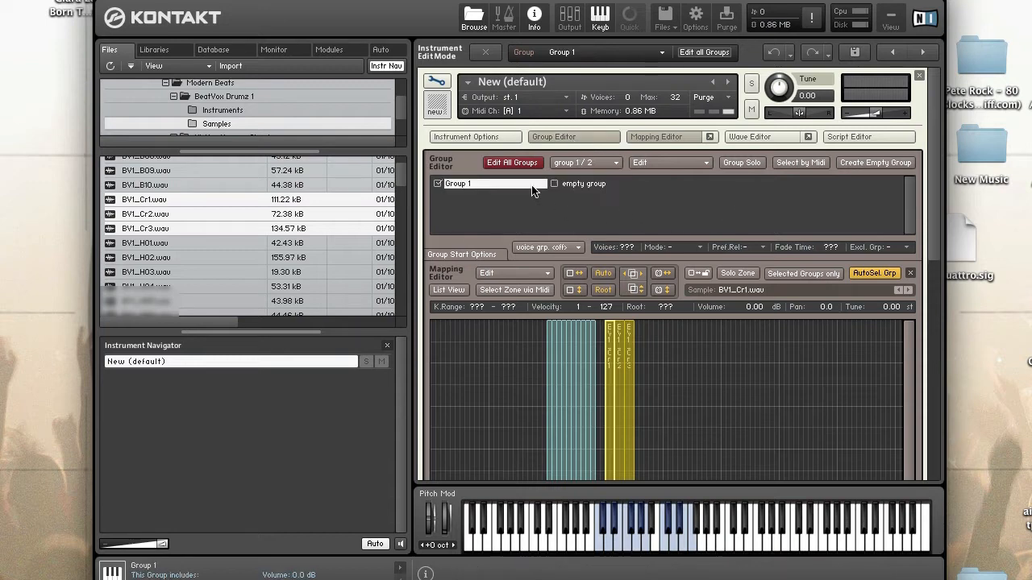
click(553, 183)
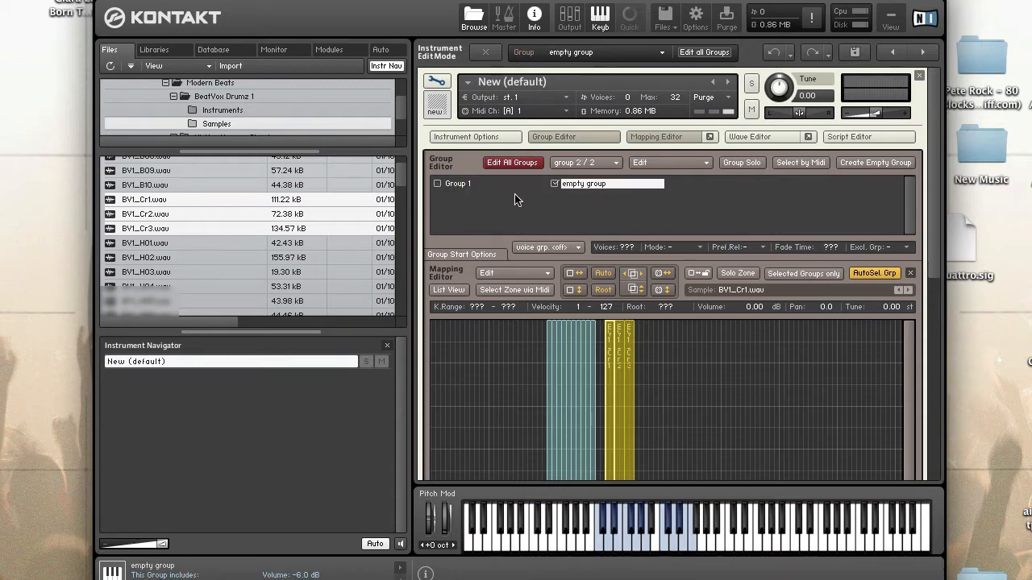
click(437, 183)
text(Gr)
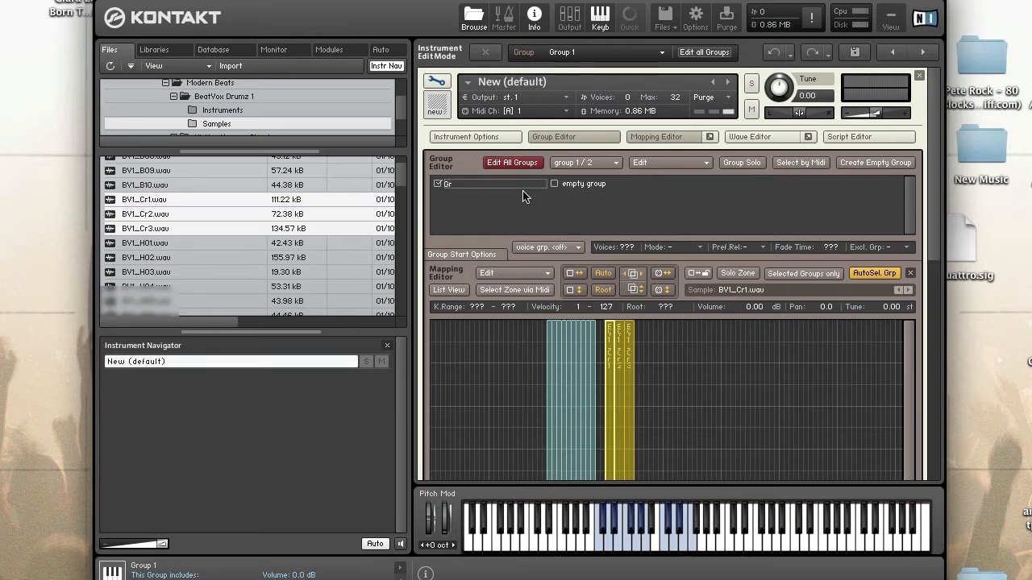
text(DSD)
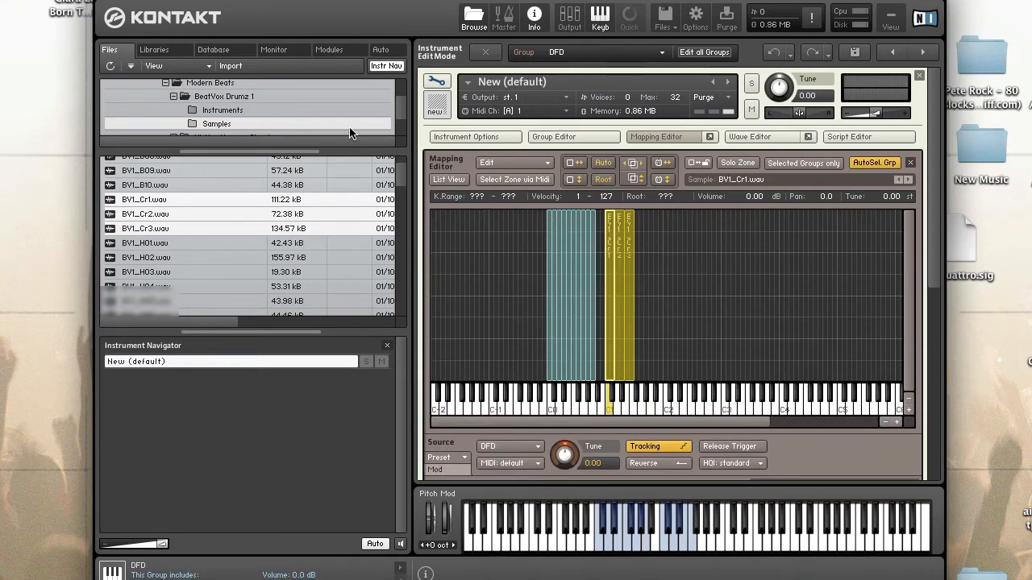
Step: Alternate between the DFD and Sampler groups, end on DFD, and open Instrument Options
click(274, 49)
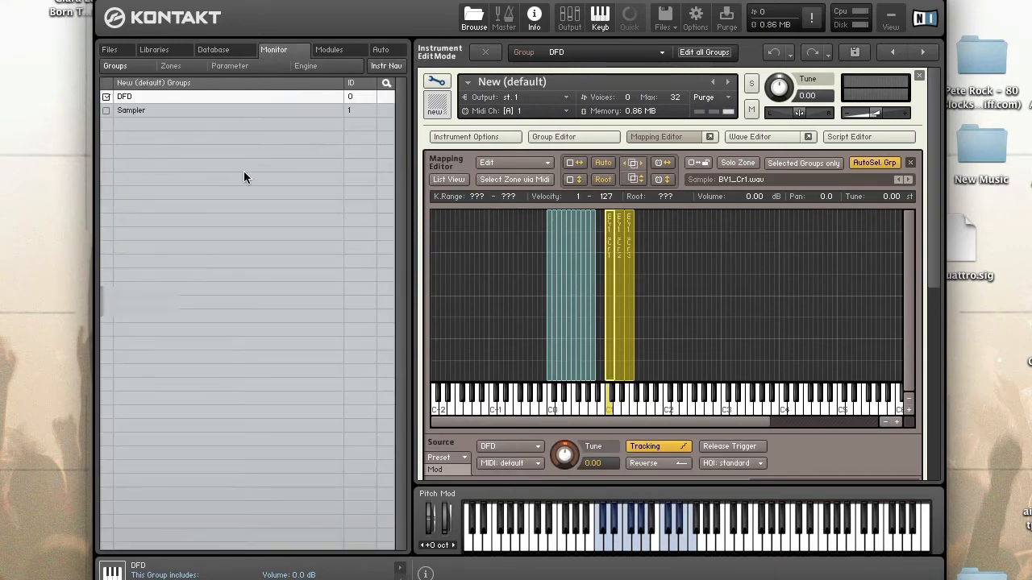
click(131, 109)
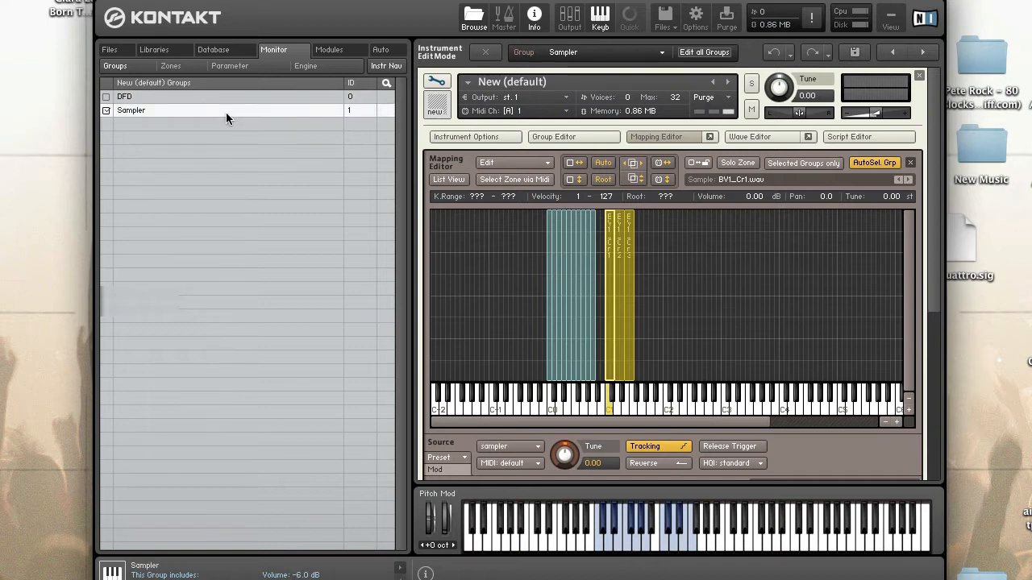
click(124, 96)
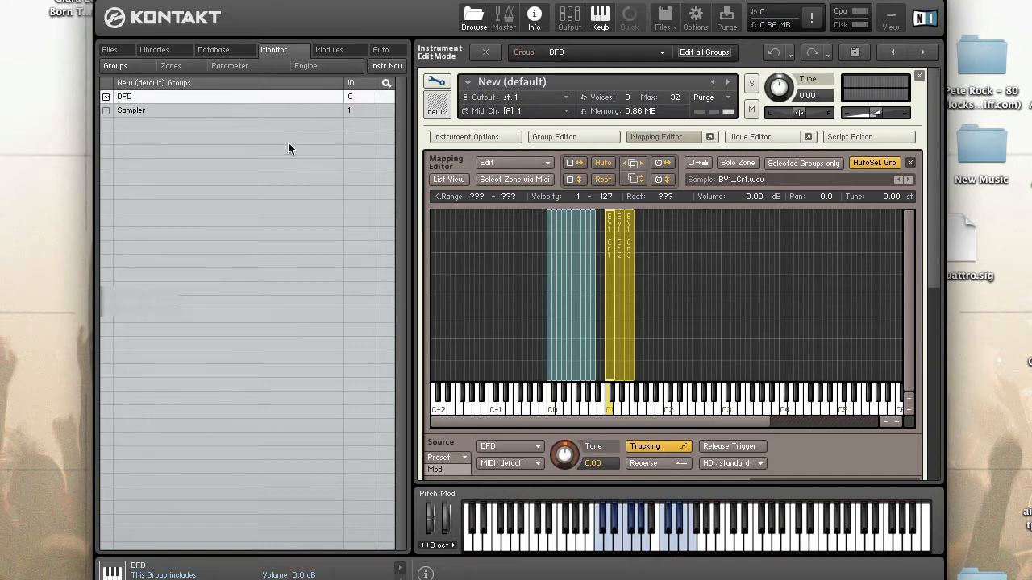
mouse_move(730, 180)
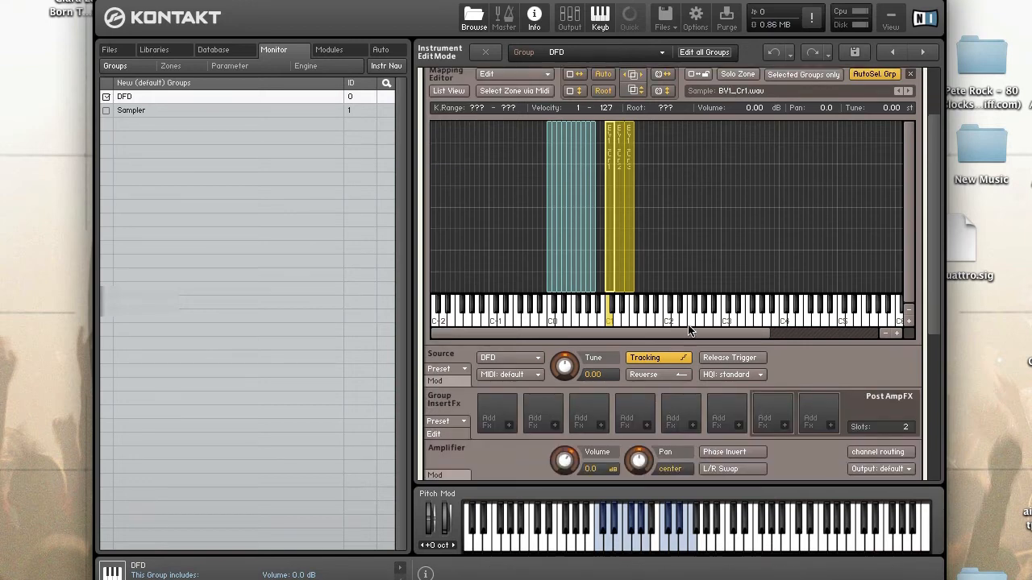
click(131, 110)
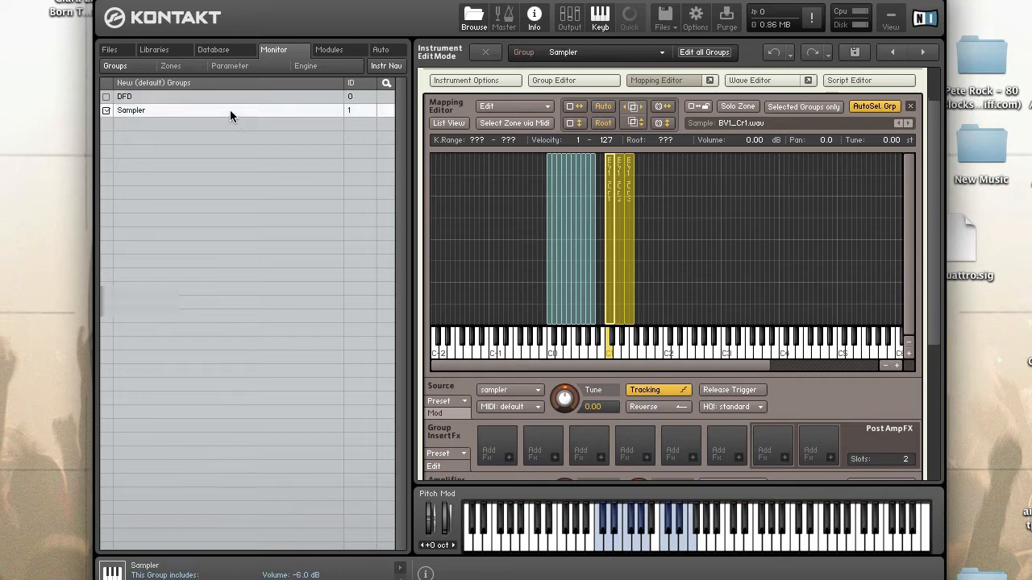
click(124, 96)
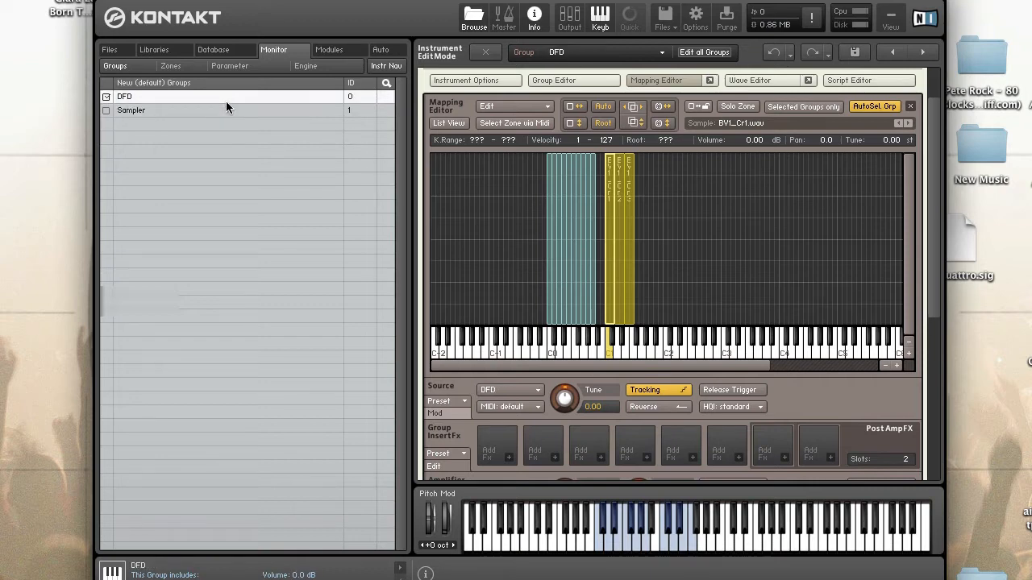
mouse_move(237, 114)
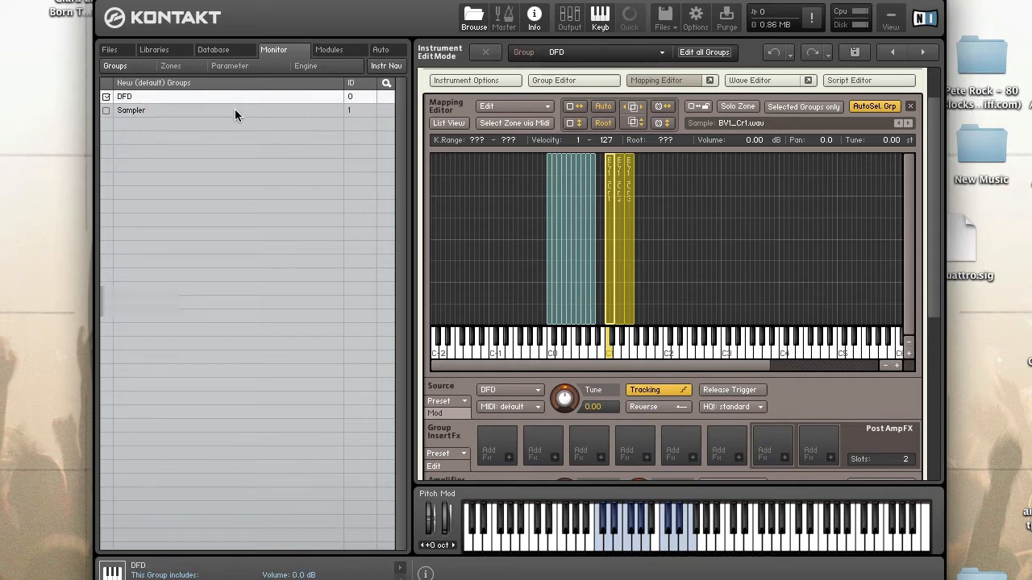
click(130, 111)
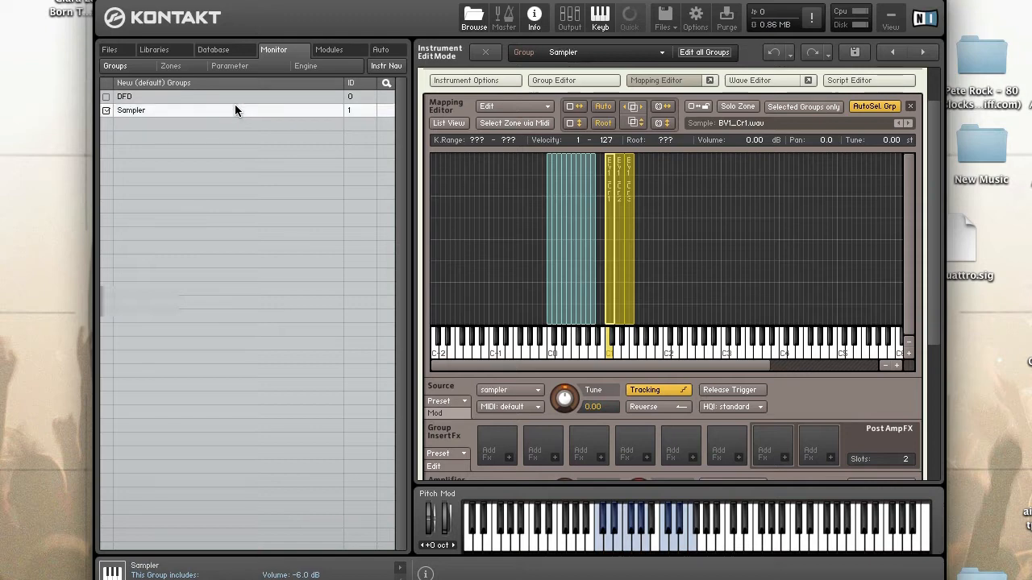
click(125, 95)
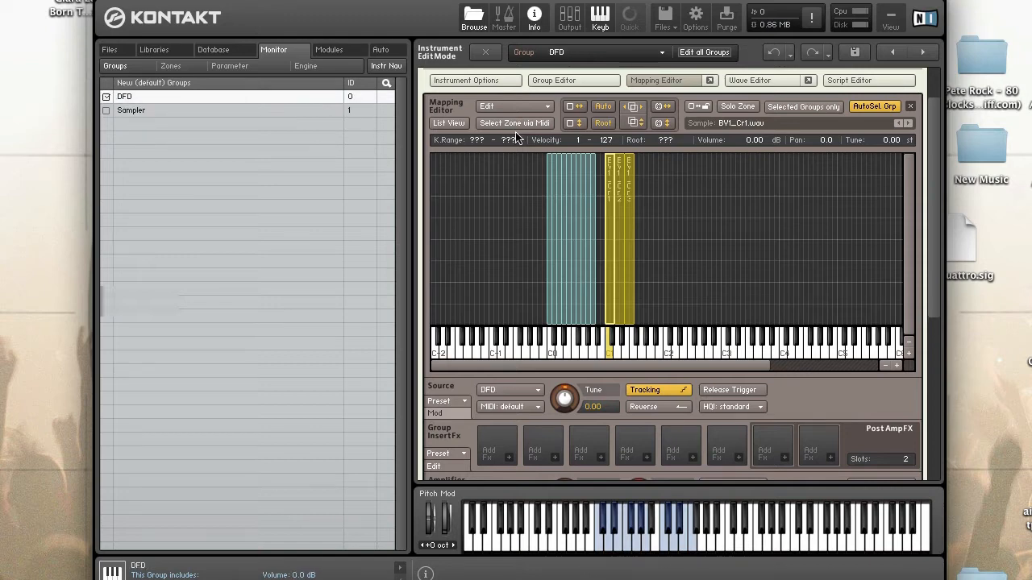
click(474, 80)
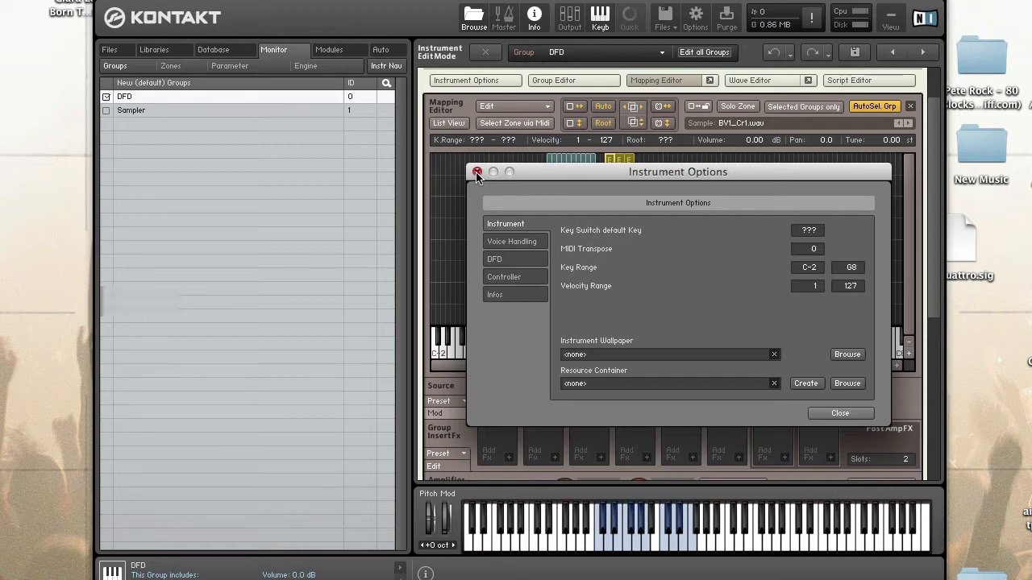
Step: Close Instrument Options, returning to the DFD group's mapping view
click(477, 172)
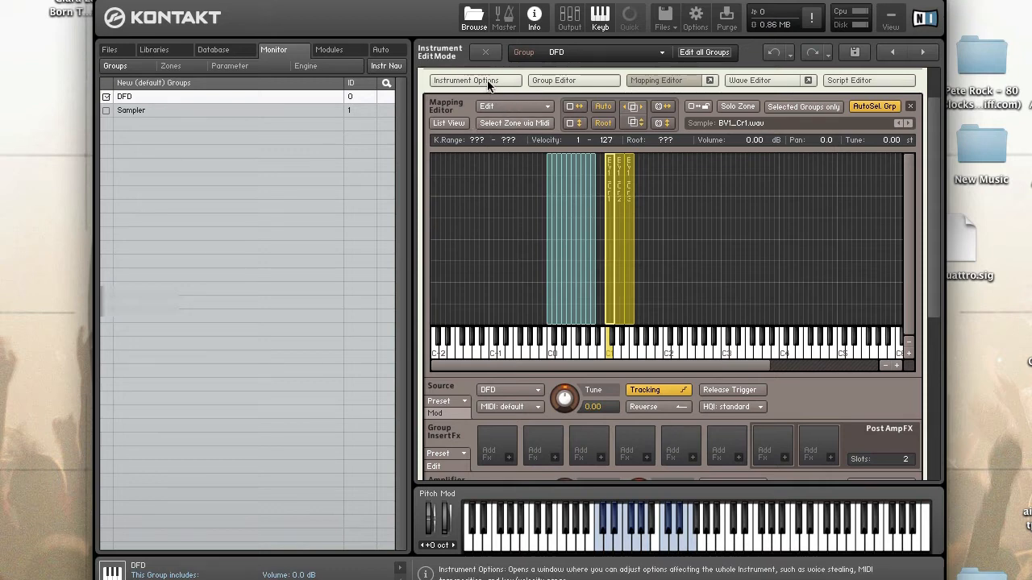
Step: Open Instrument Options on the DFD page showing the 60.00 kB preload buffer
click(474, 80)
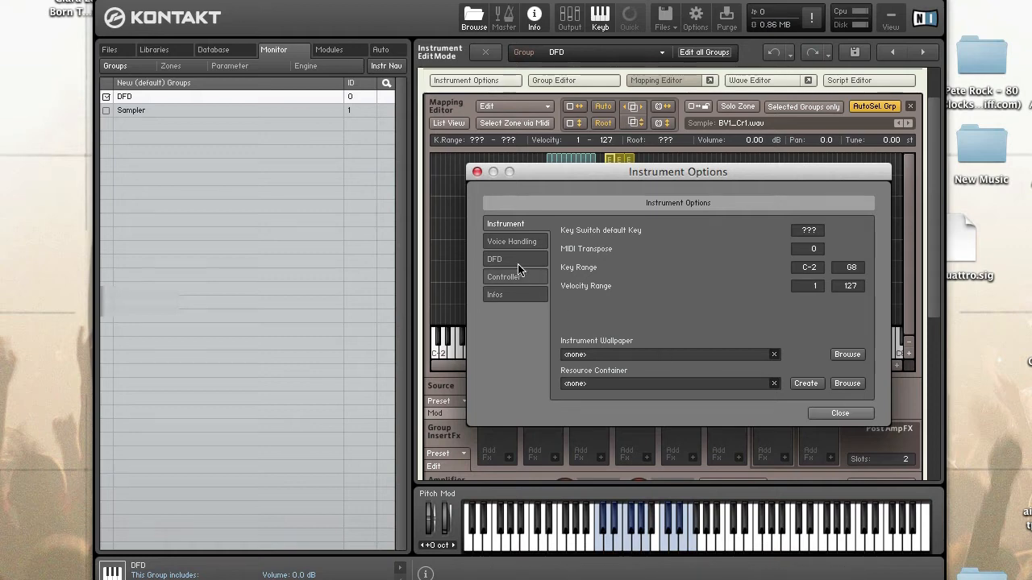
click(495, 259)
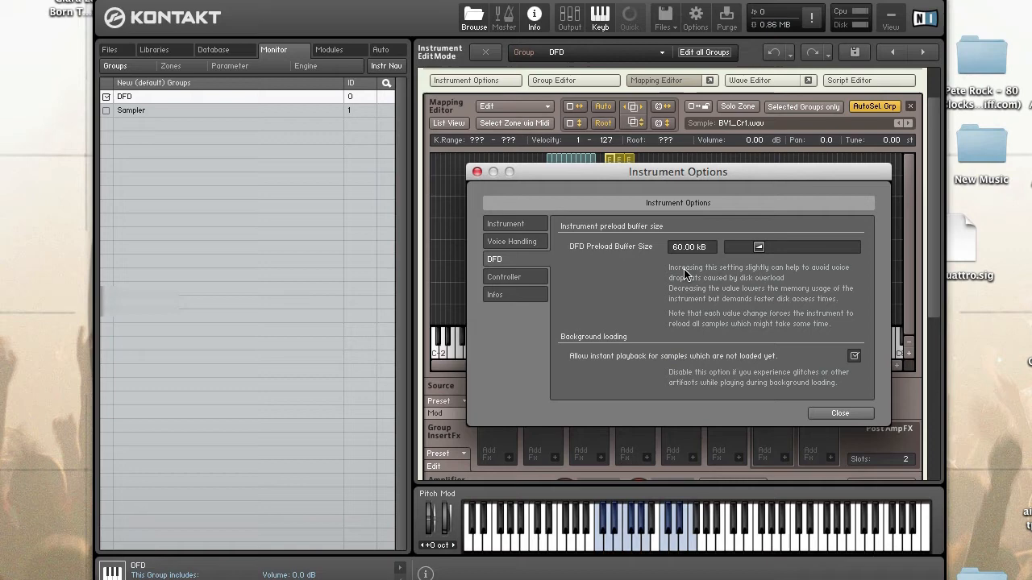
mouse_move(691, 273)
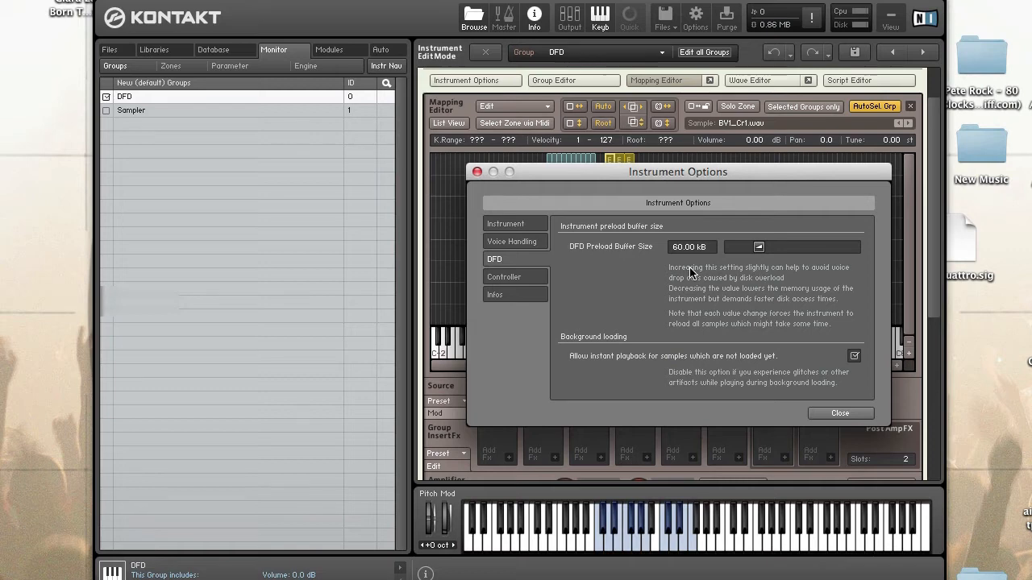
mouse_move(702, 258)
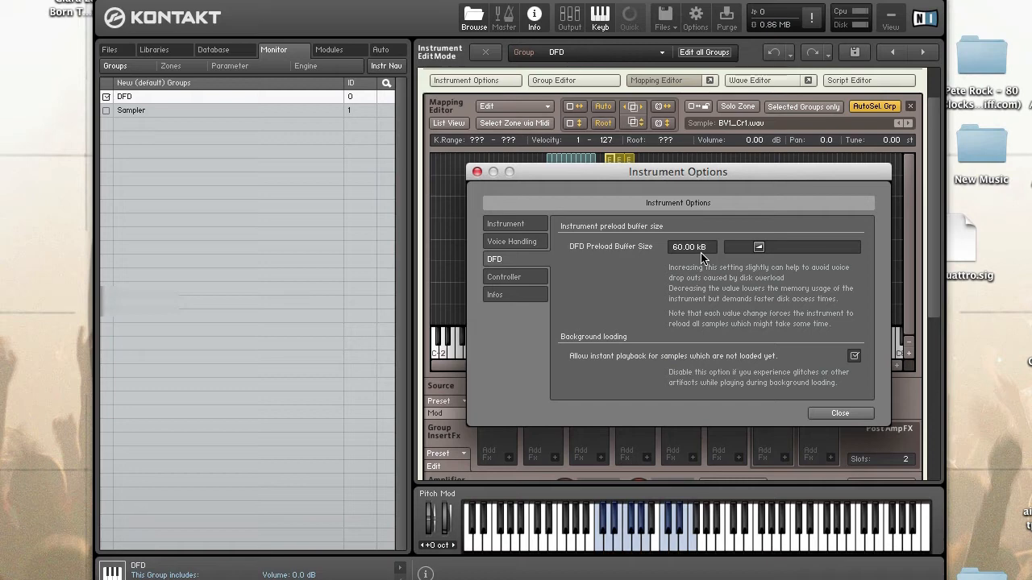
mouse_move(681, 257)
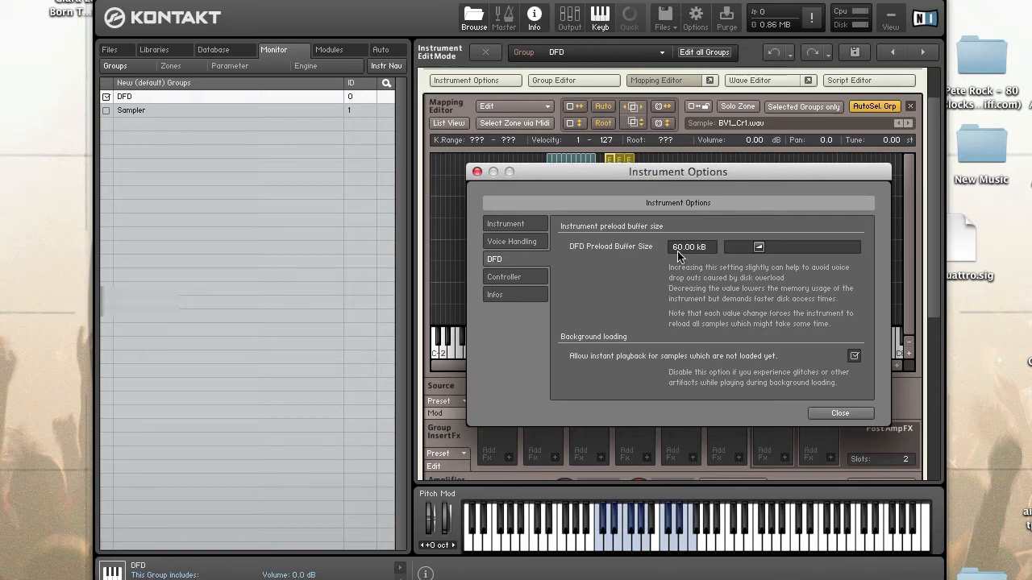
mouse_move(484, 205)
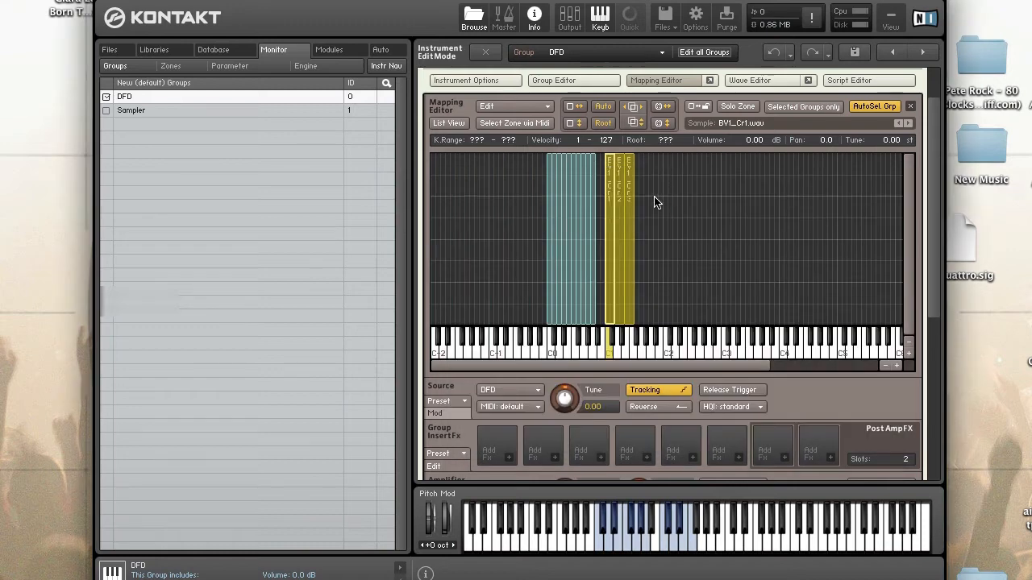
mouse_move(675, 99)
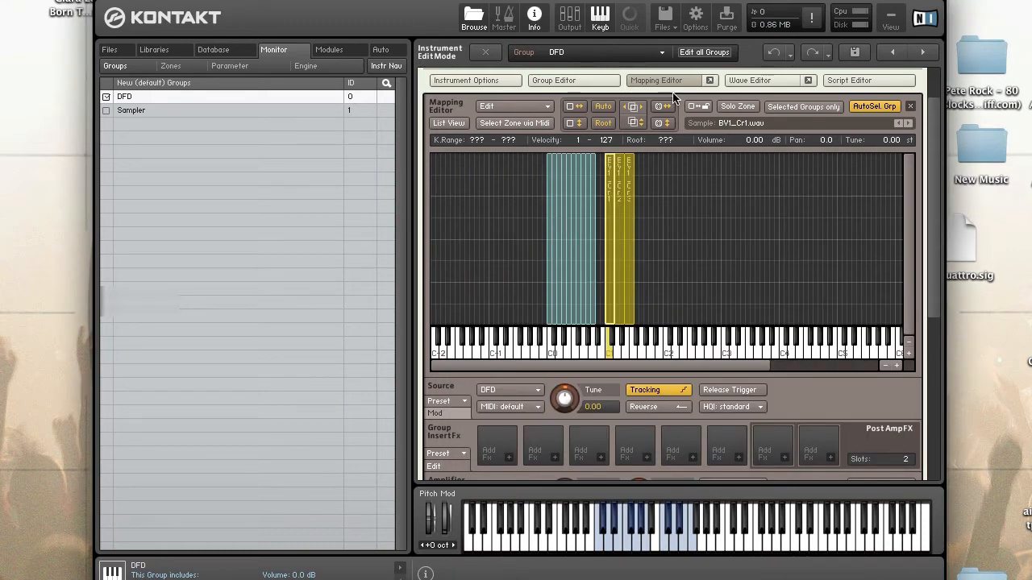
mouse_move(661, 80)
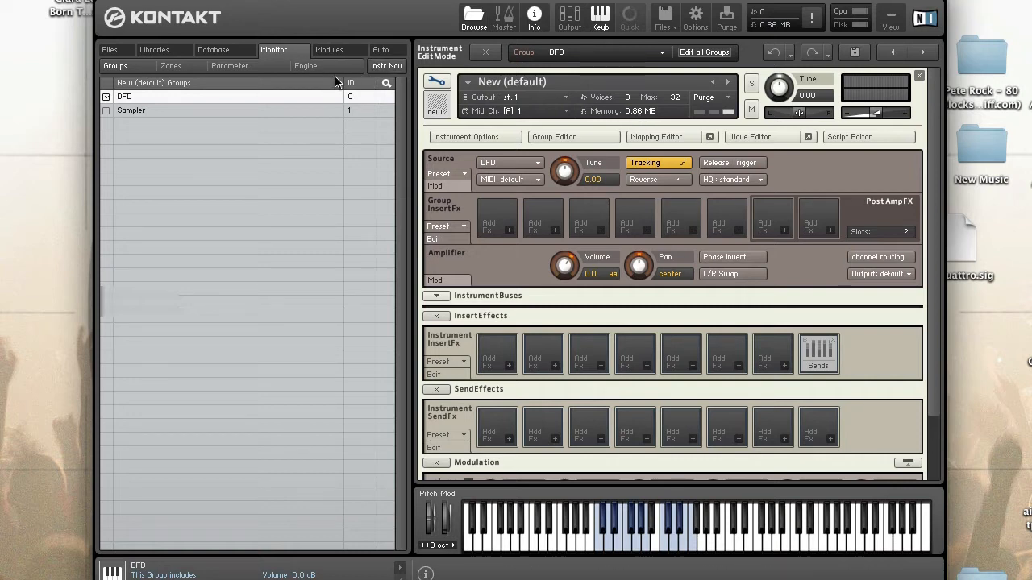
Step: Show the Monitor's Engine statistics, including sample memory and DFD voice memory
click(306, 65)
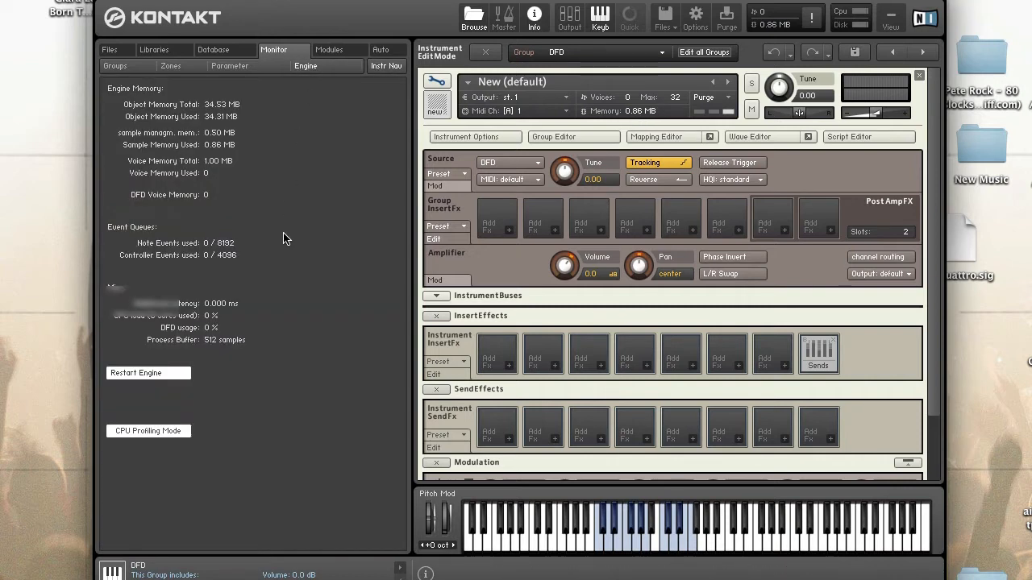
mouse_move(214, 151)
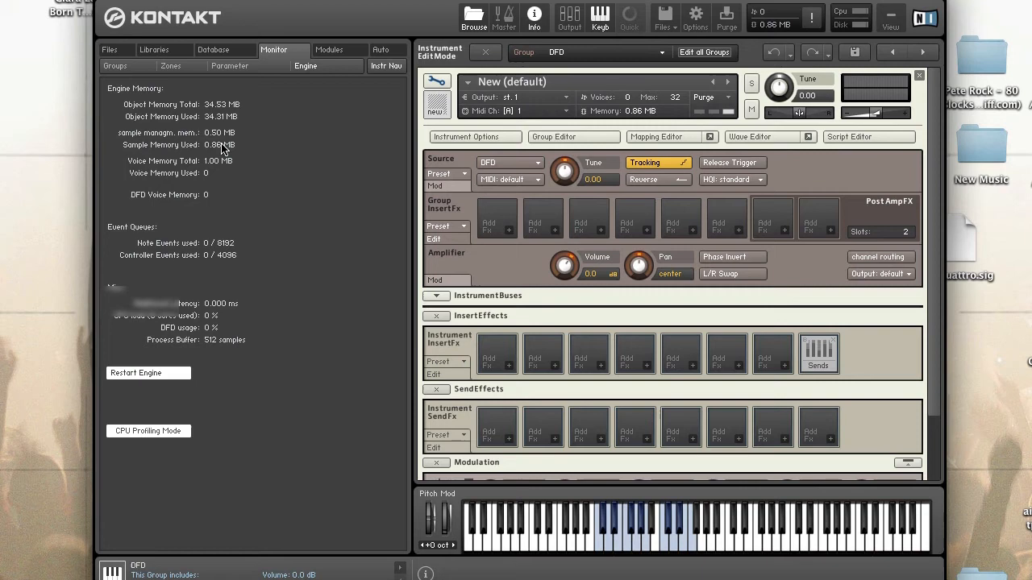
mouse_move(539, 195)
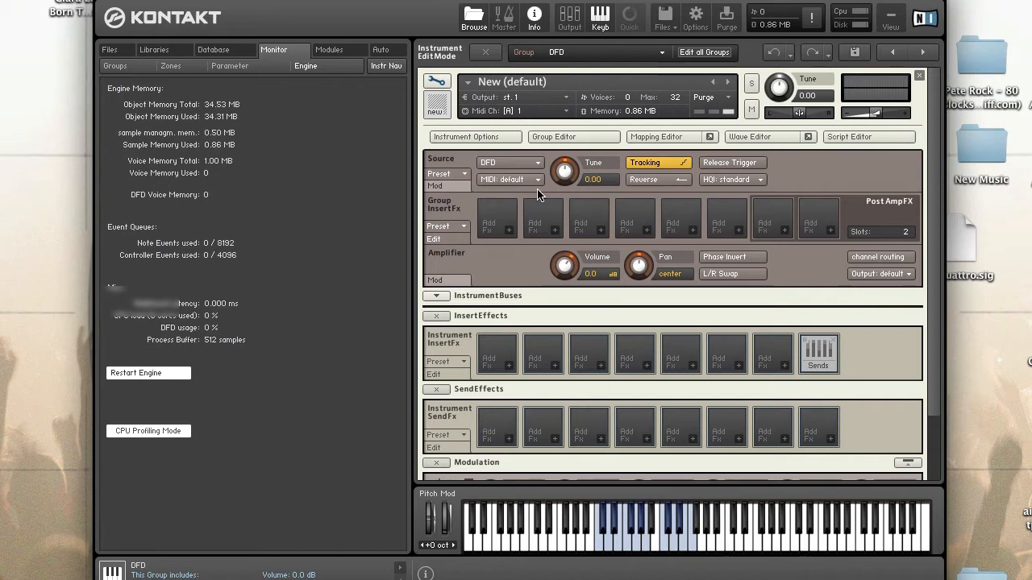
mouse_move(662, 252)
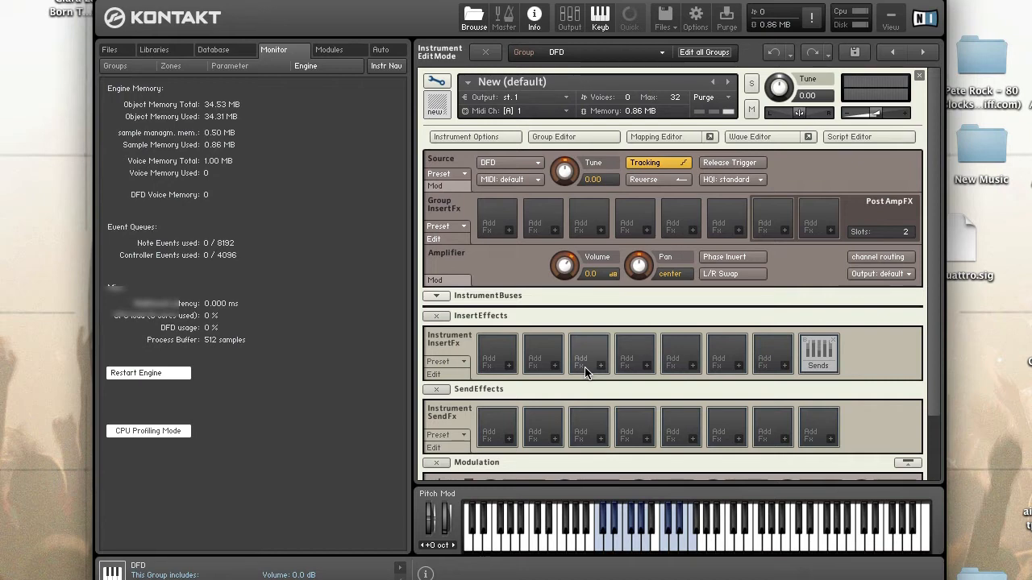
mouse_move(475, 136)
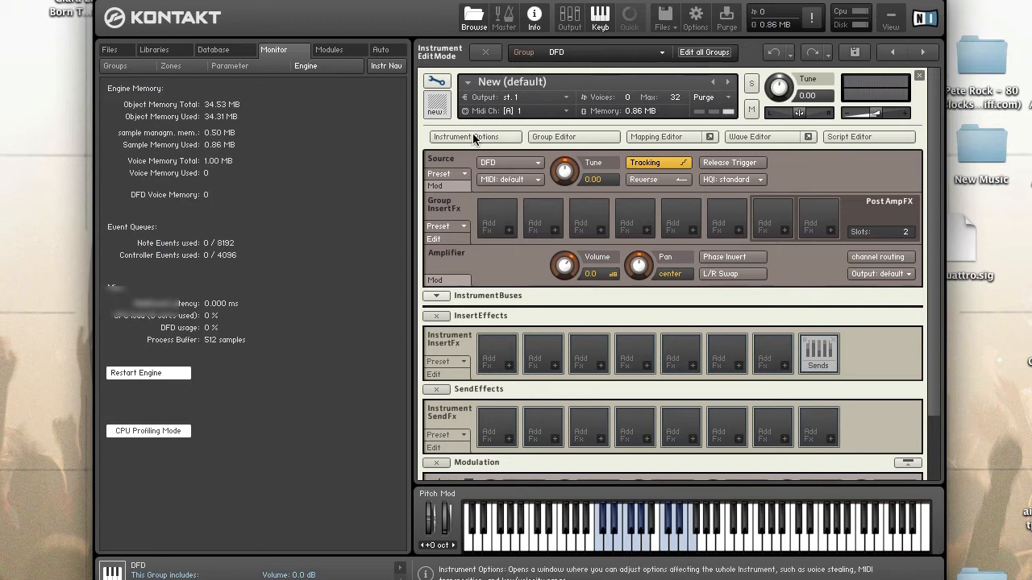
click(474, 136)
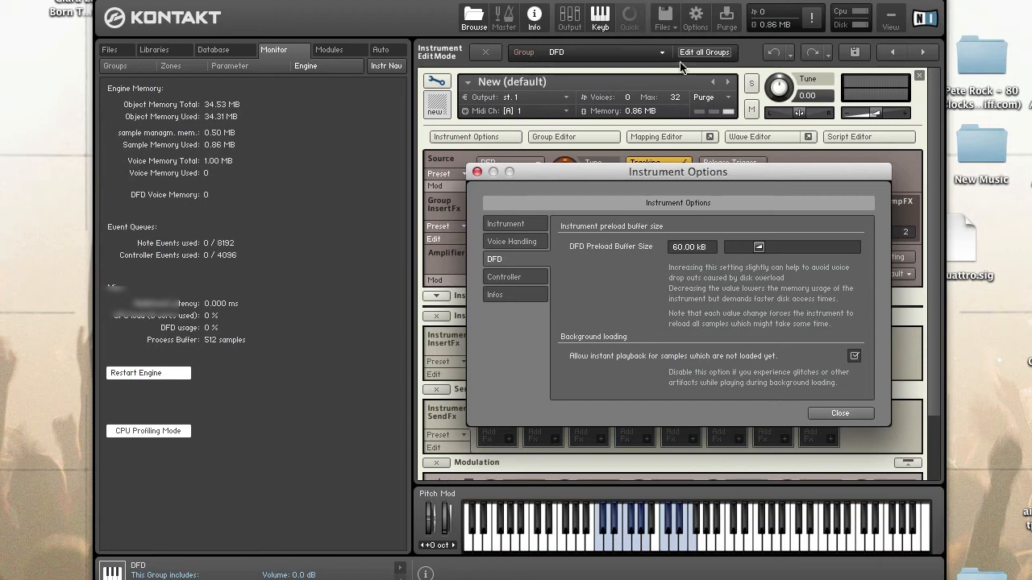
mouse_move(802, 411)
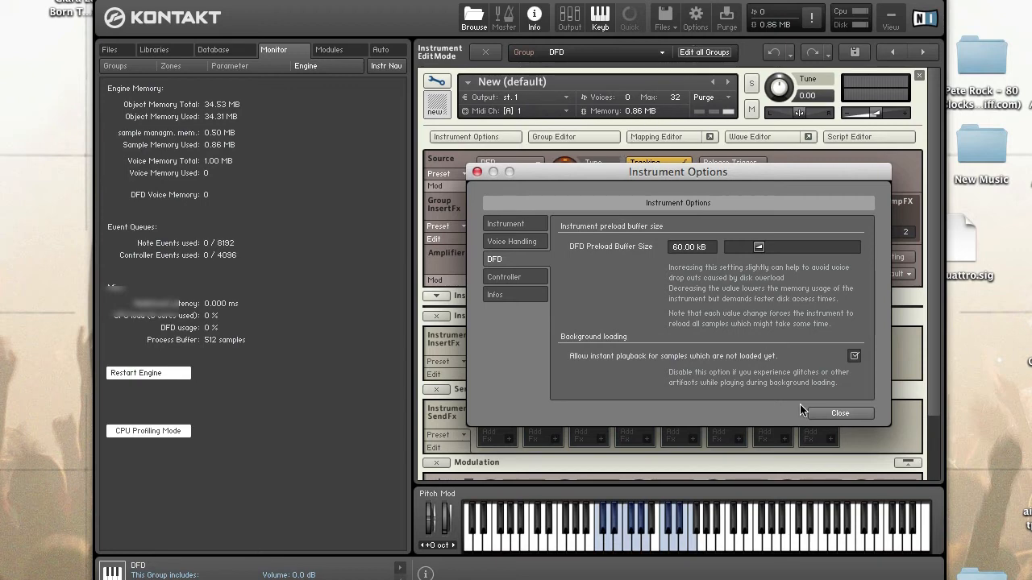
click(839, 413)
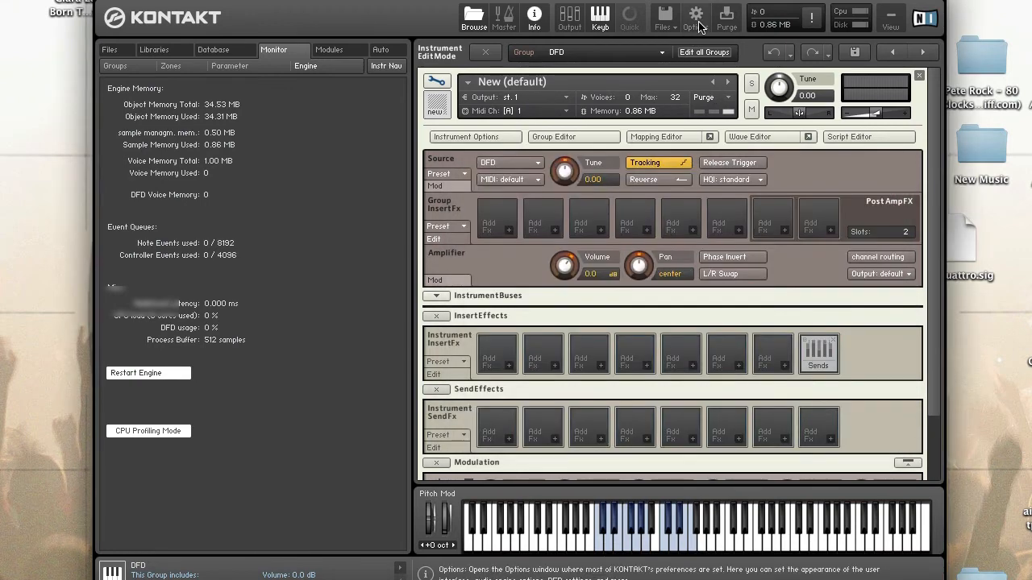
Step: In global Options > Memory, toggle Override Instrument's preload size on and back off, then close
click(695, 16)
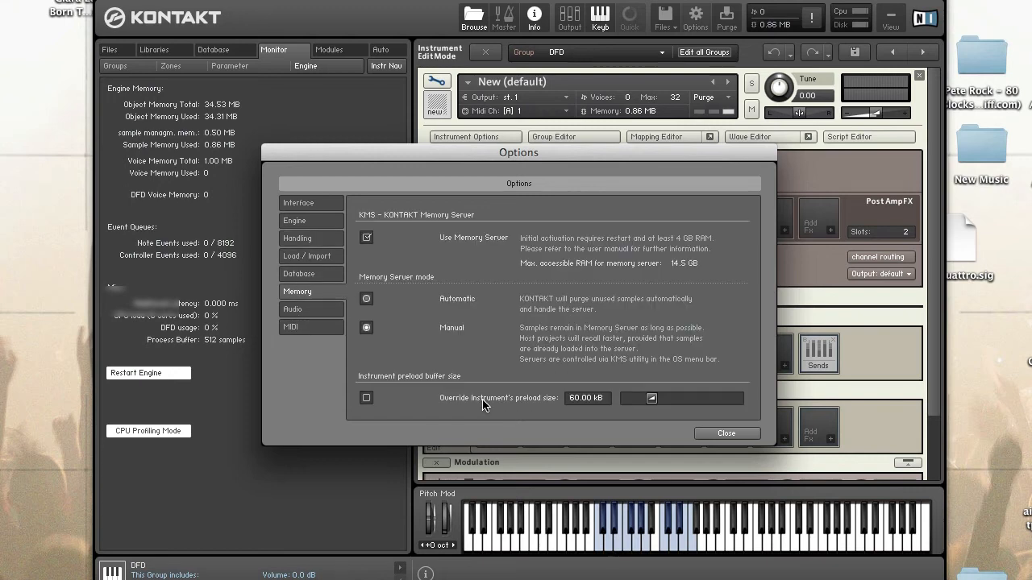
mouse_move(386, 392)
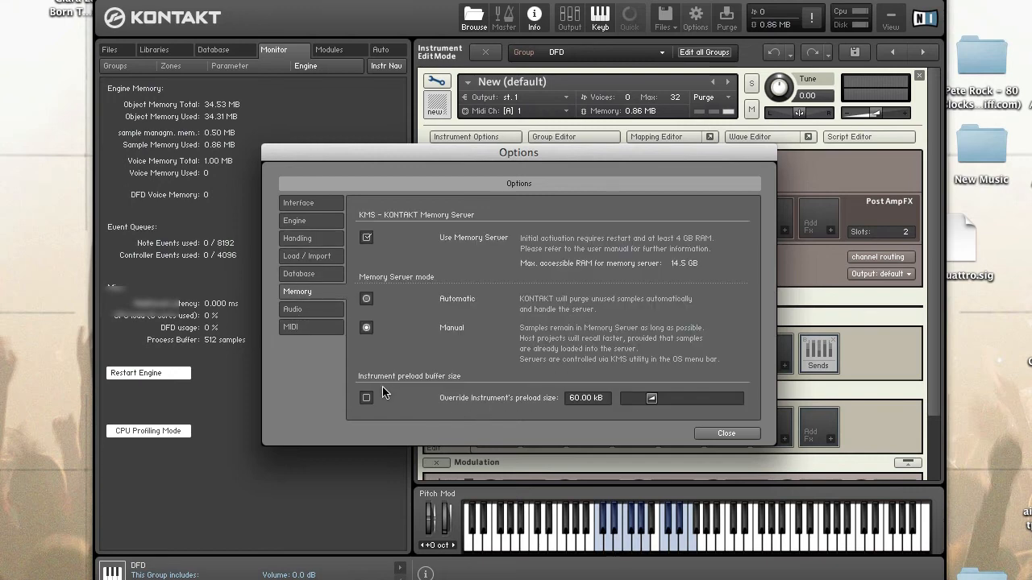
click(366, 397)
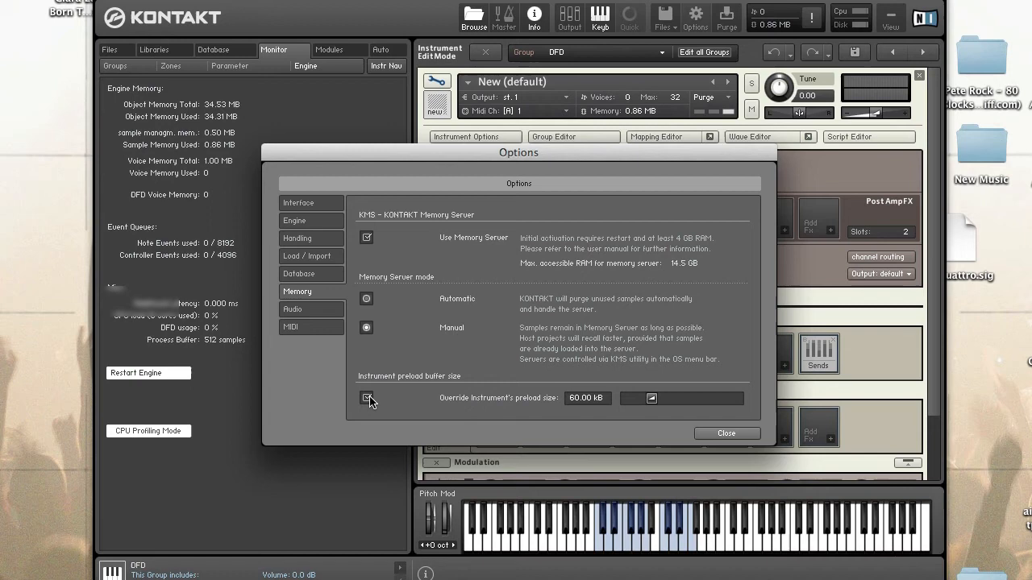
click(366, 398)
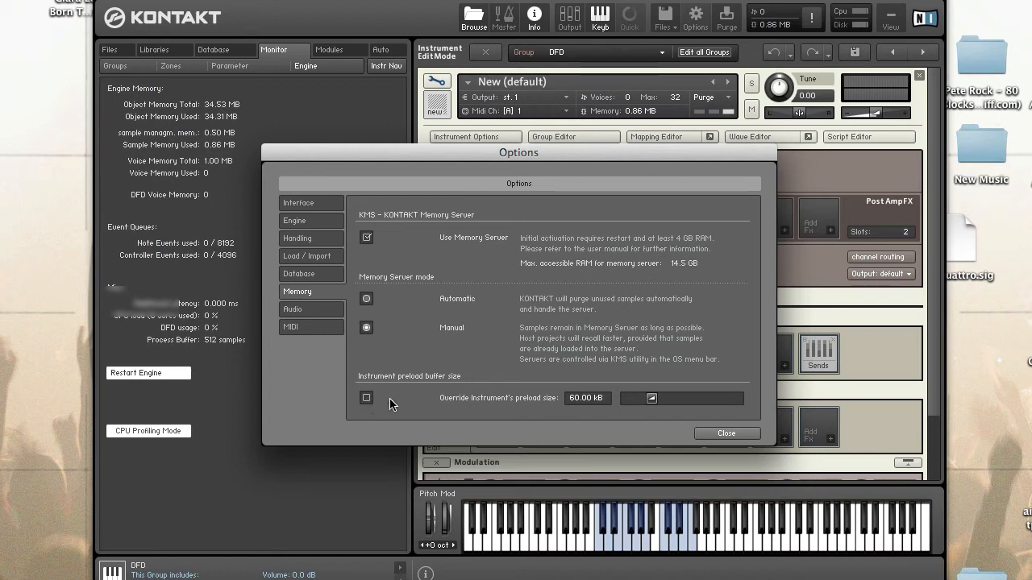
mouse_move(572, 404)
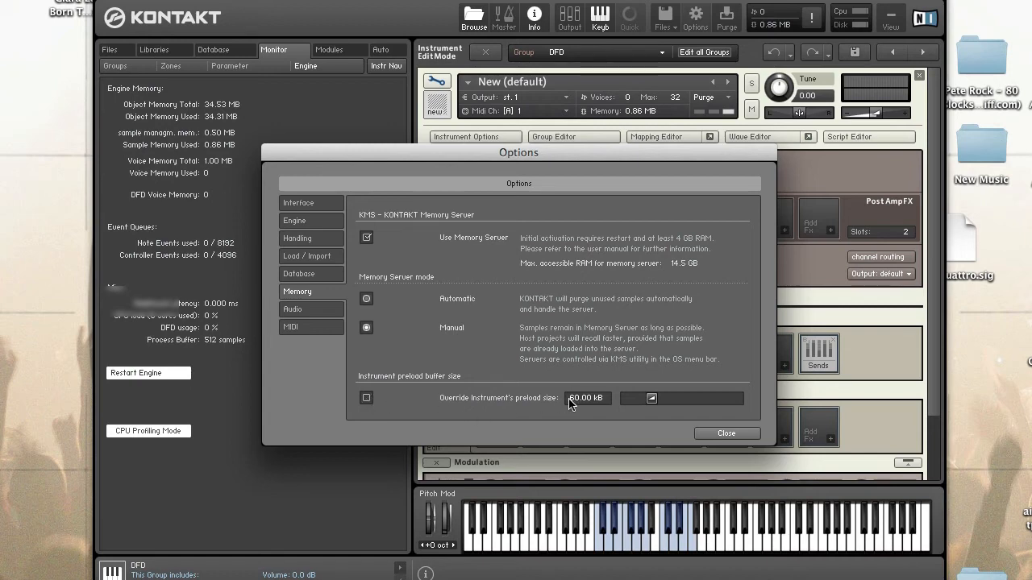
mouse_move(572, 404)
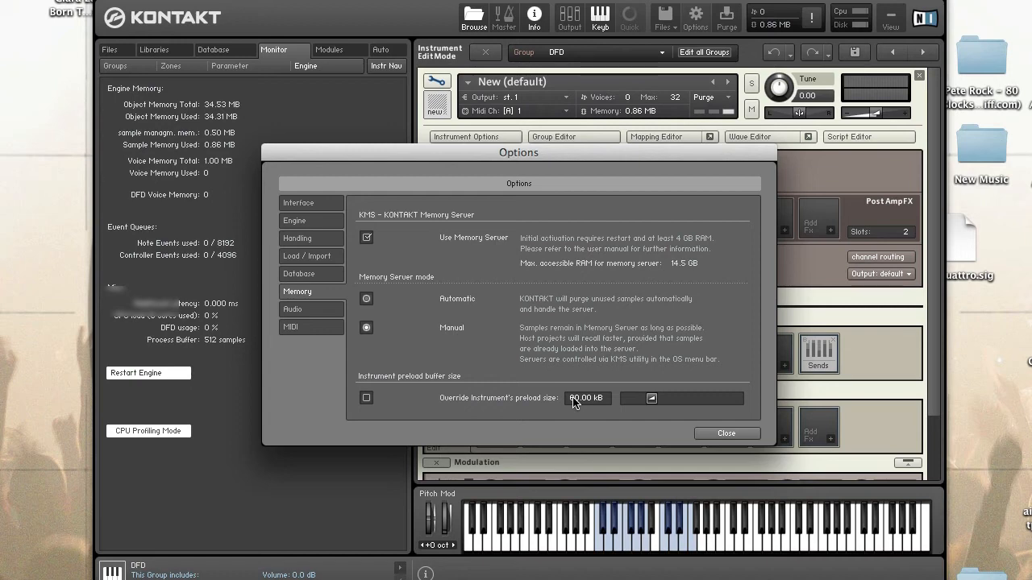
mouse_move(576, 406)
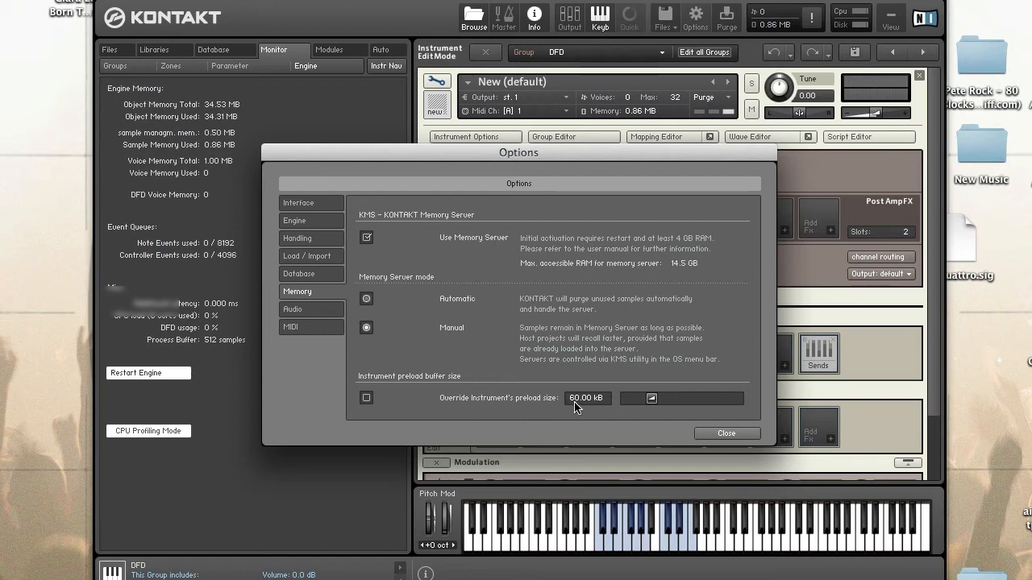
mouse_move(595, 409)
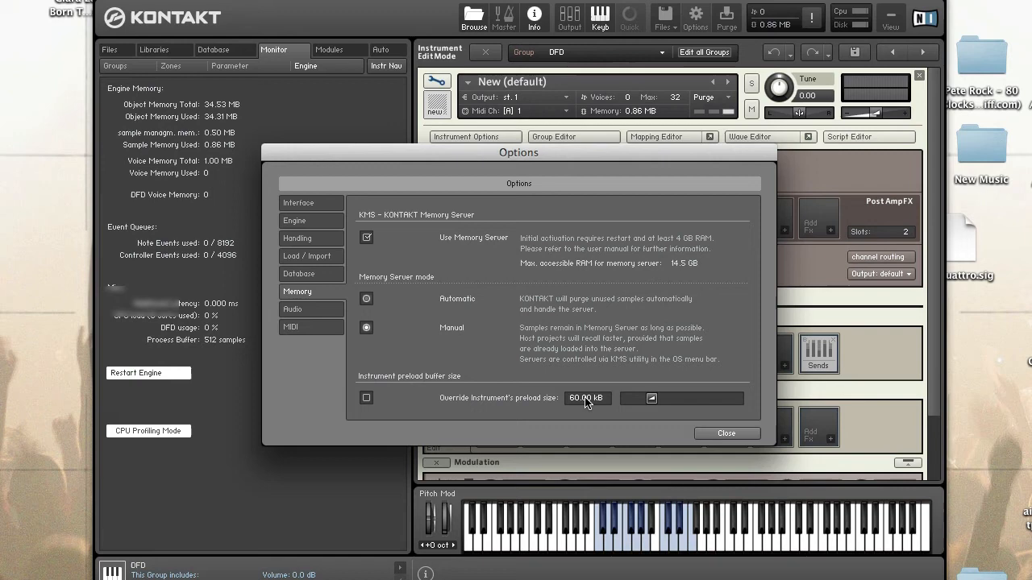
mouse_move(583, 404)
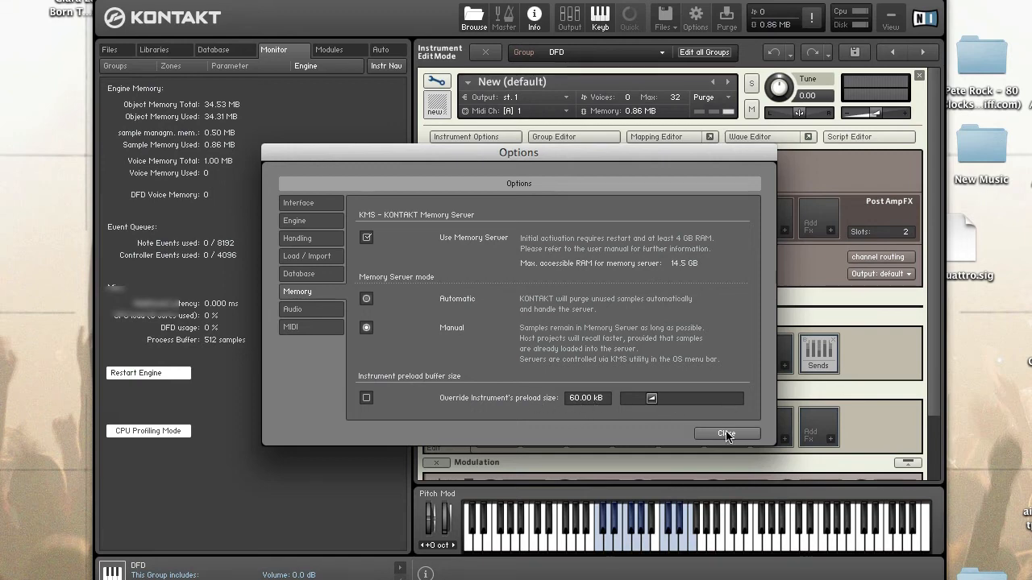
click(725, 434)
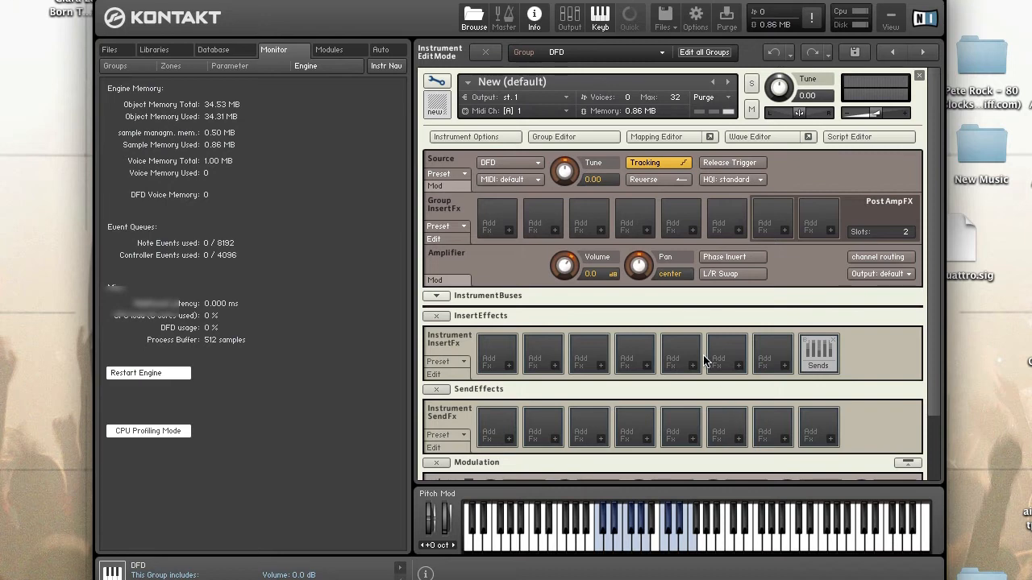
click(695, 14)
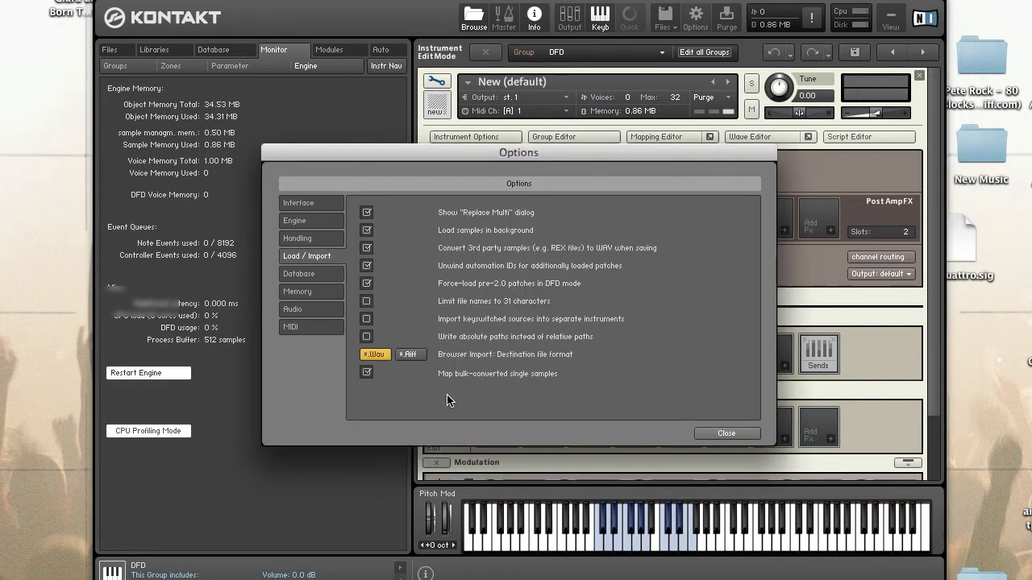
mouse_move(476, 328)
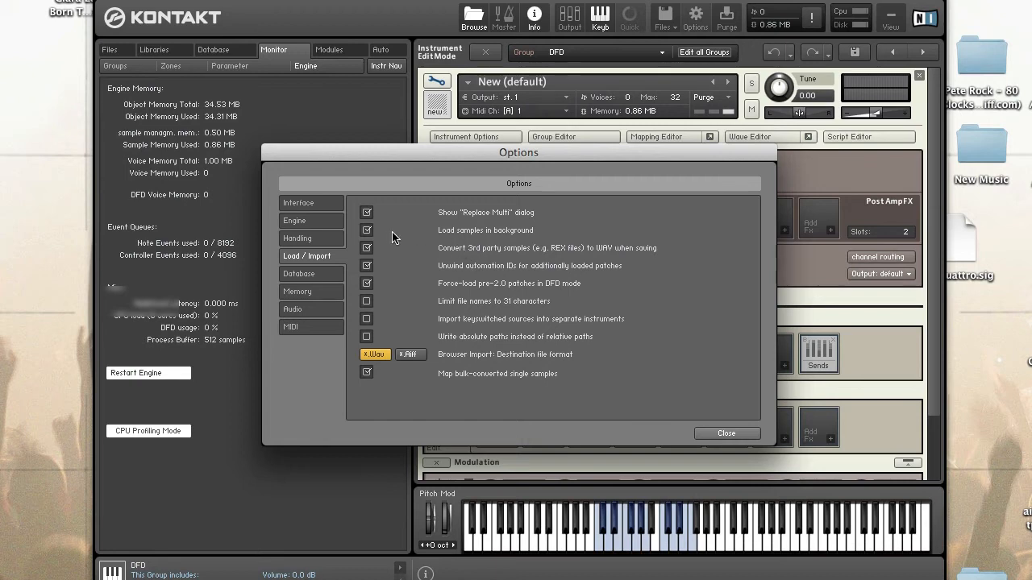
mouse_move(387, 234)
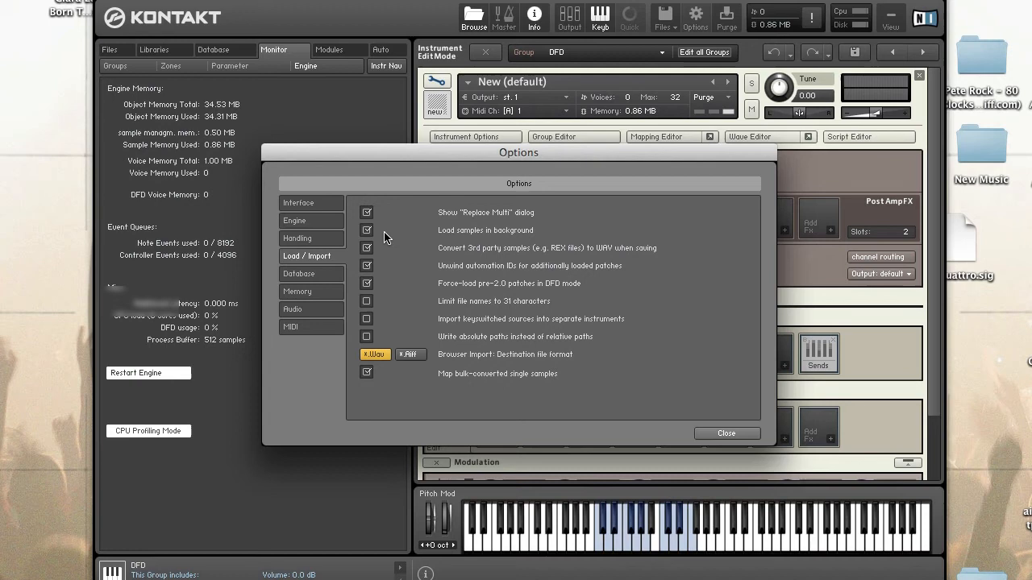
mouse_move(391, 240)
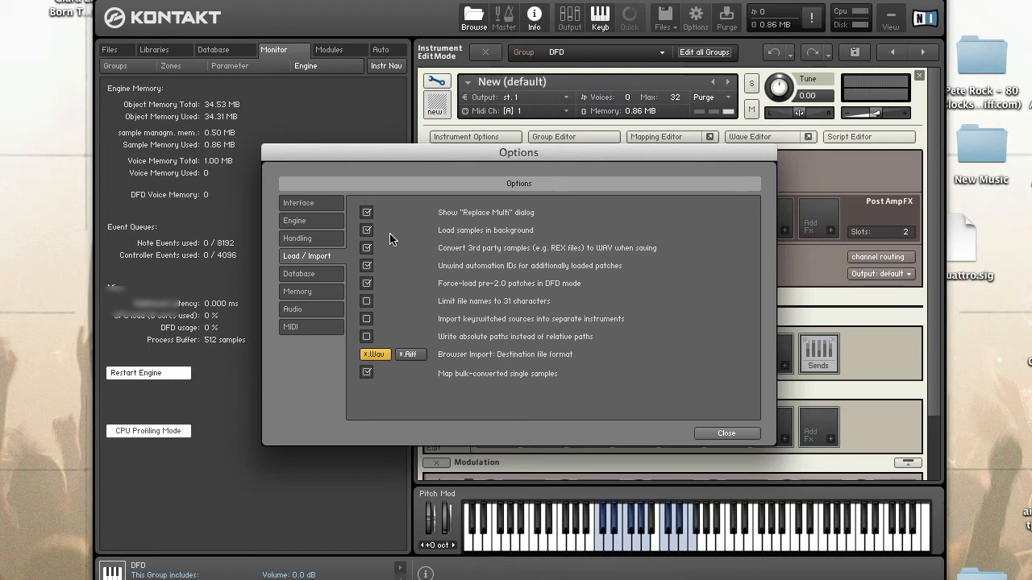
mouse_move(395, 235)
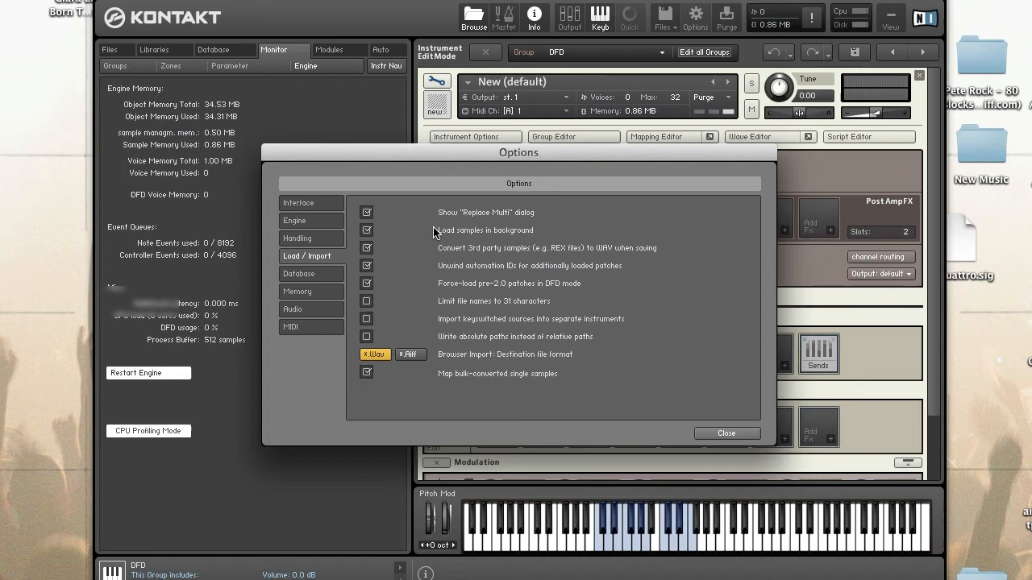
mouse_move(406, 234)
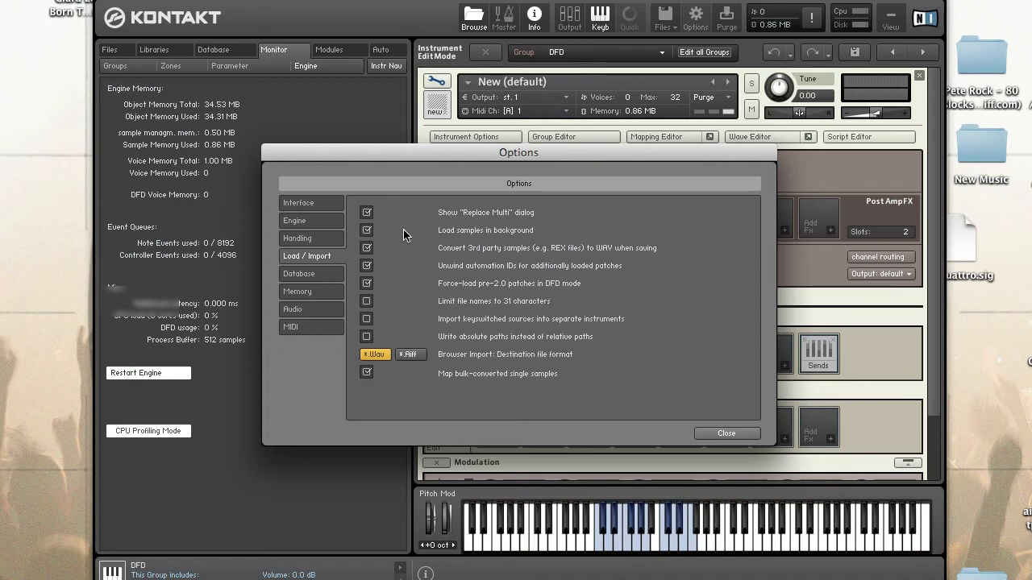
mouse_move(395, 235)
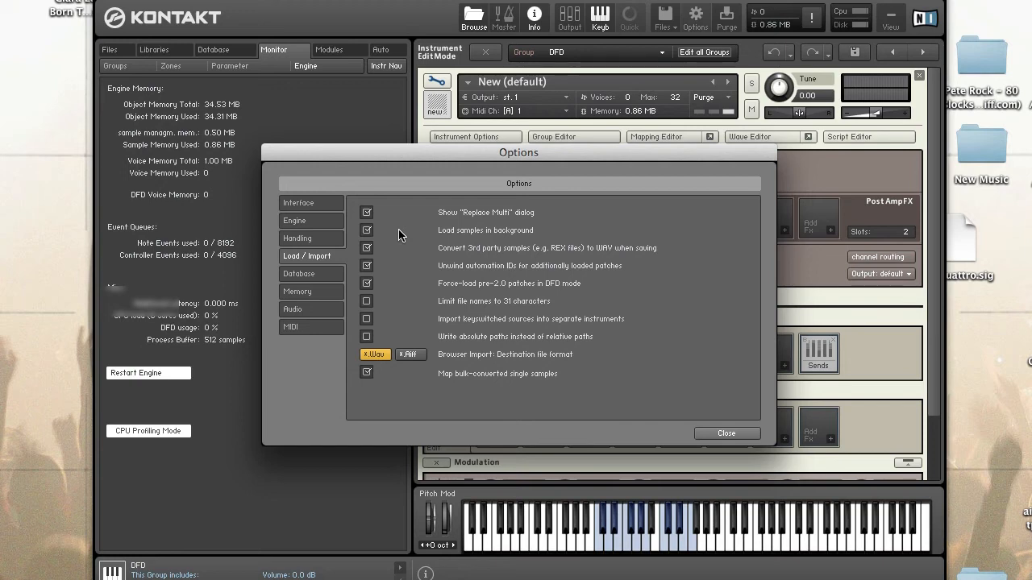
mouse_move(433, 236)
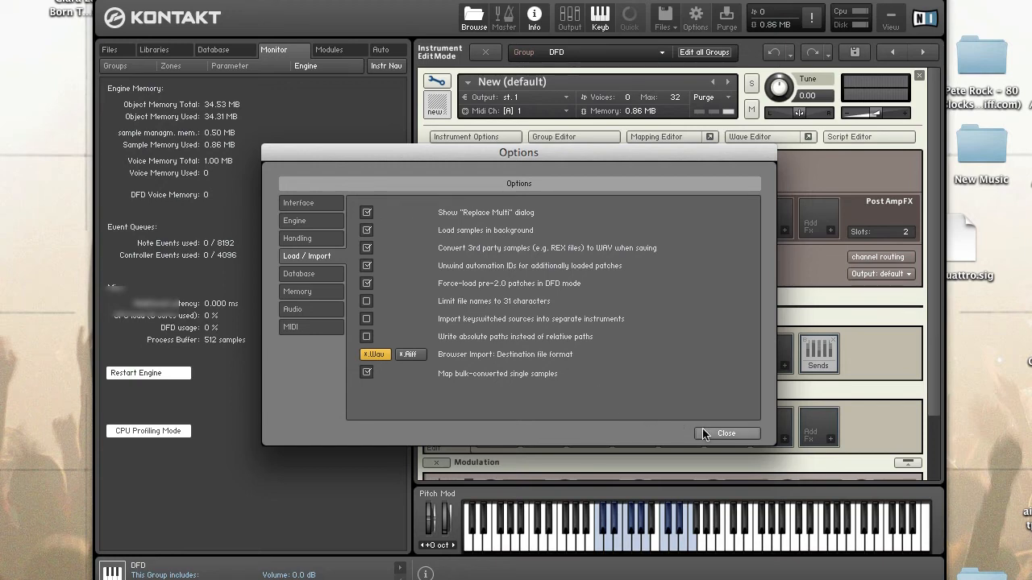
click(725, 433)
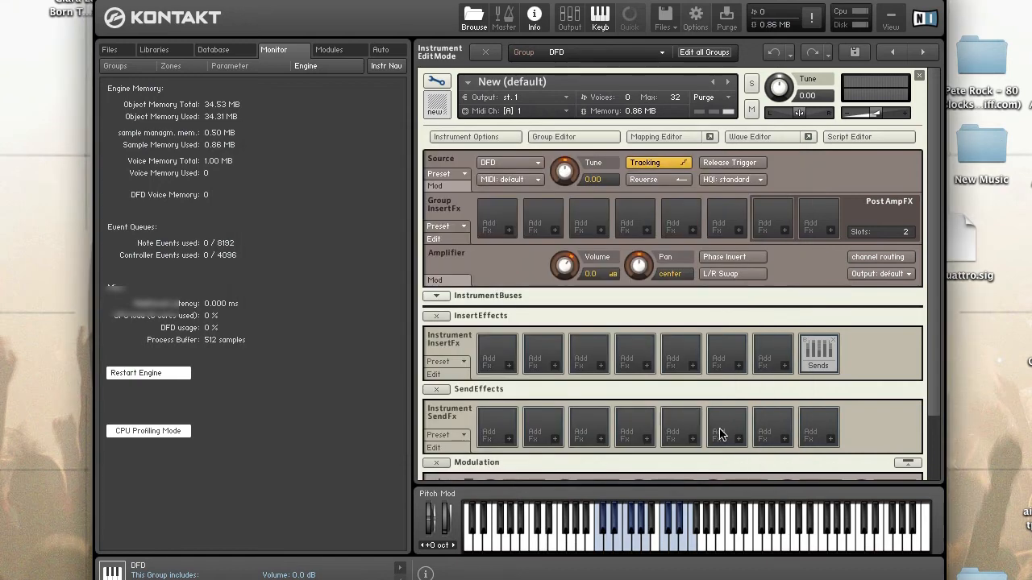
Step: Open Instrument Options on the DFD page with the 60 kB buffer and background loading
click(474, 136)
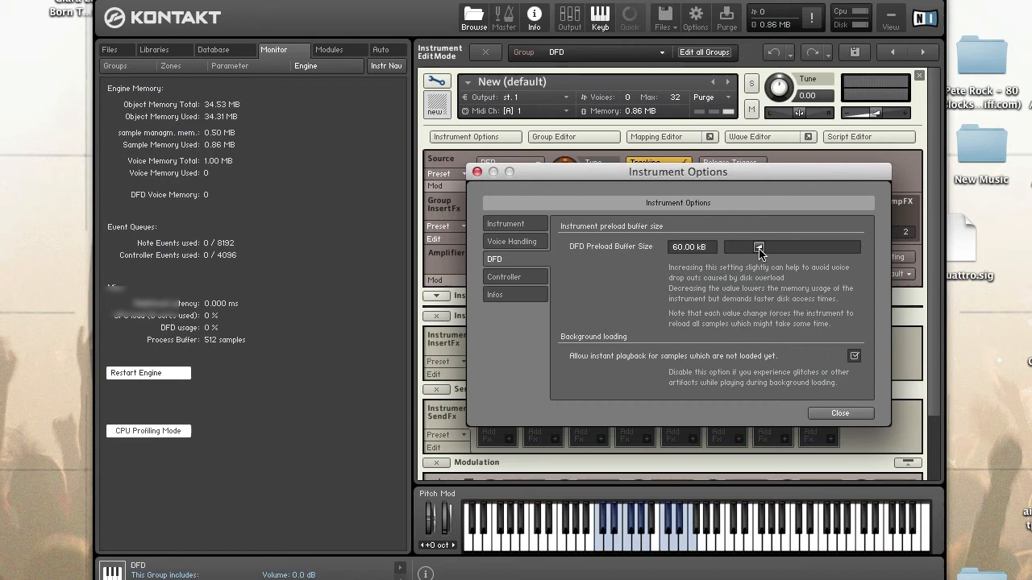
Step: Raise the DFD preload buffer to 180 kB, close Instrument Options, then reopen the DFD settings
click(786, 247)
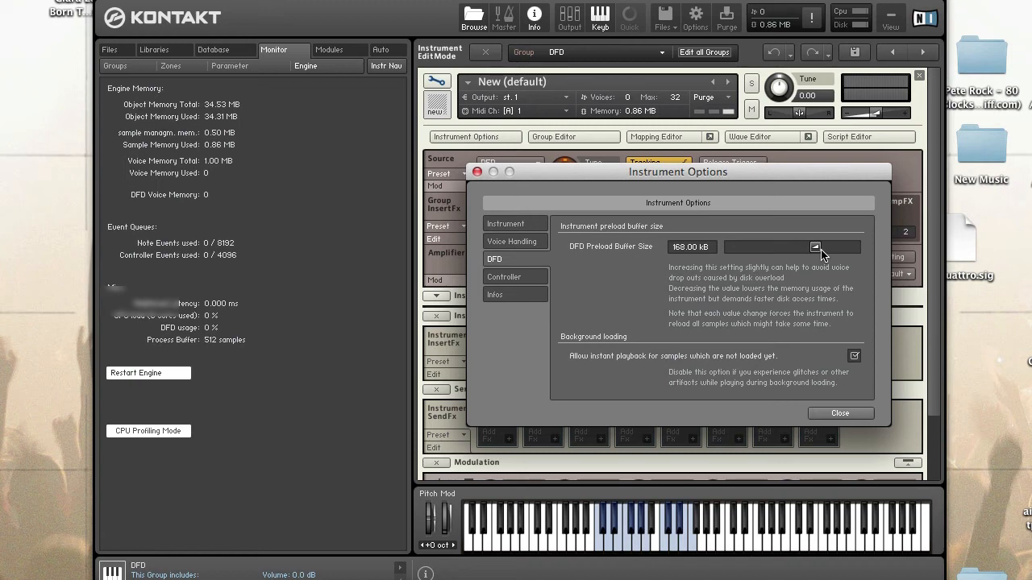
click(816, 247)
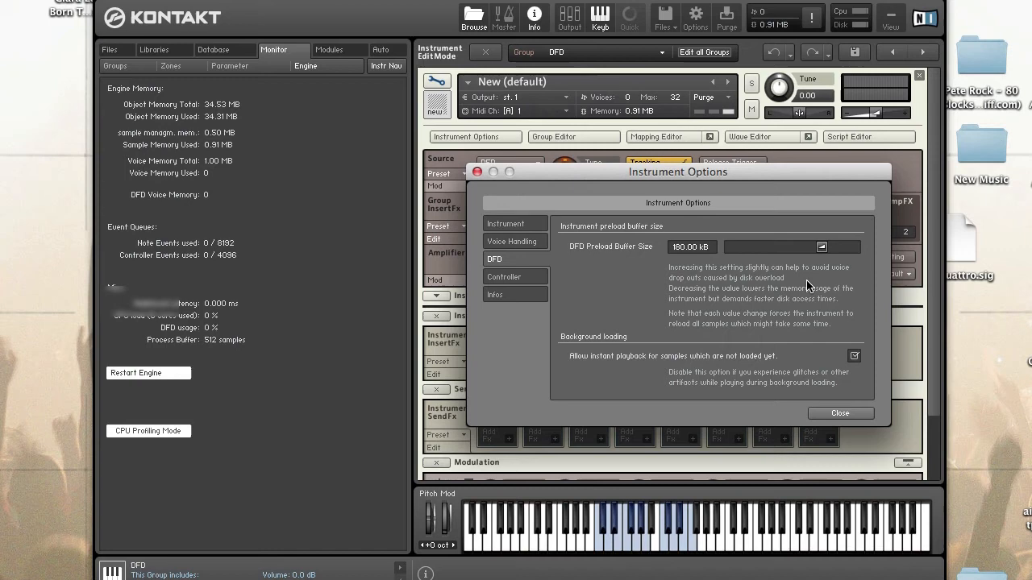
mouse_move(842, 393)
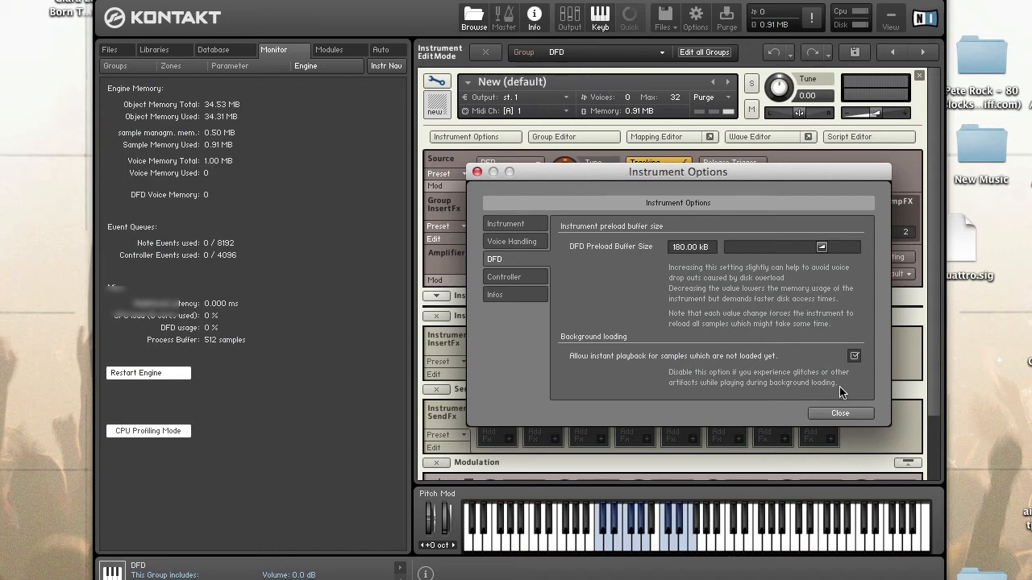
click(840, 413)
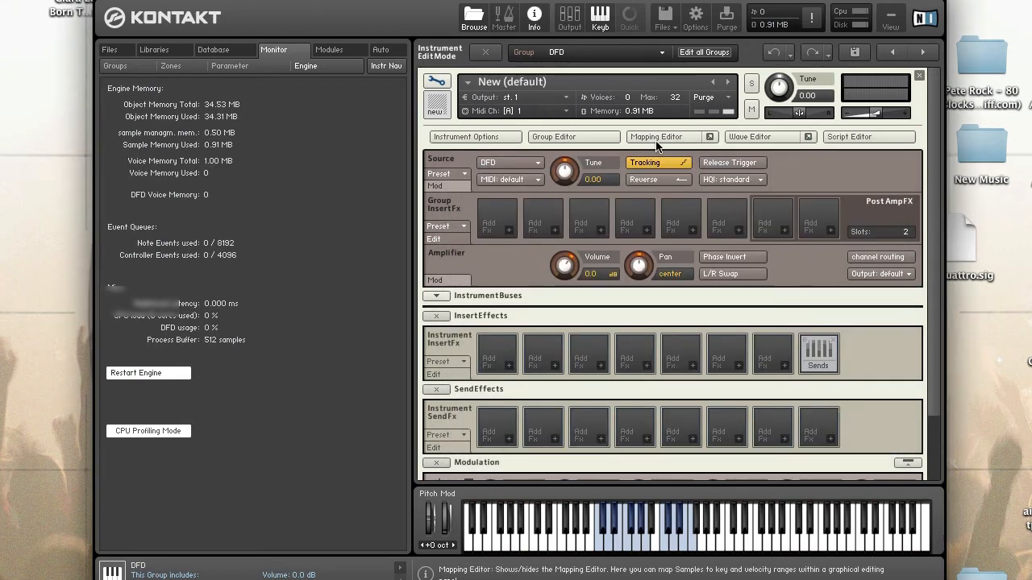
mouse_move(635, 117)
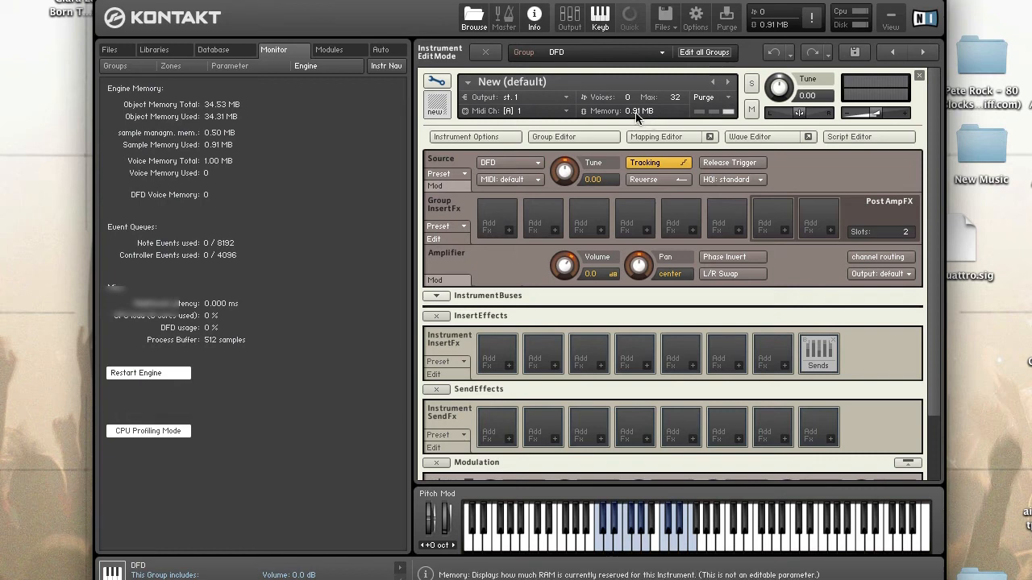
mouse_move(640, 118)
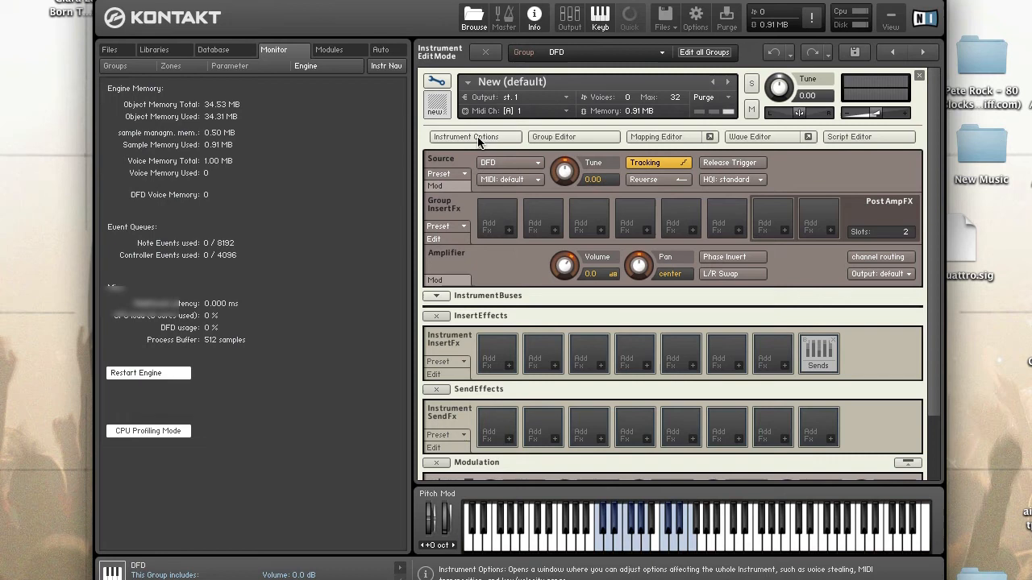
click(474, 136)
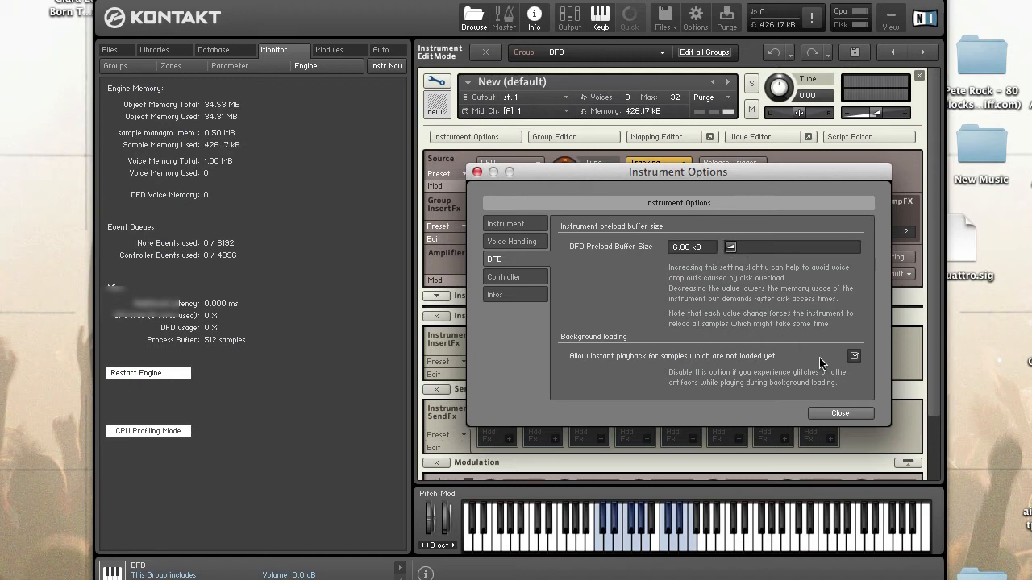
click(840, 412)
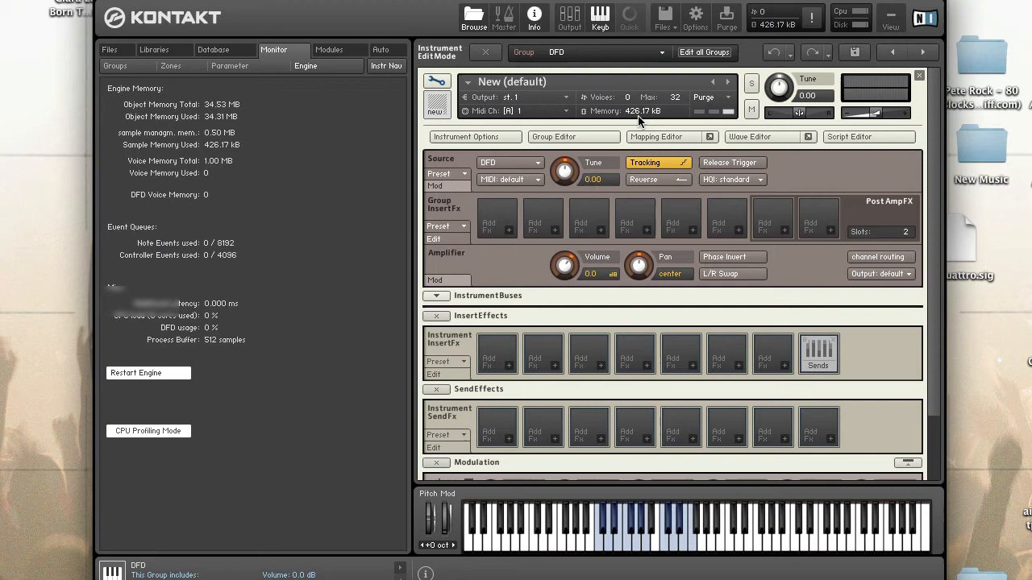
mouse_move(652, 118)
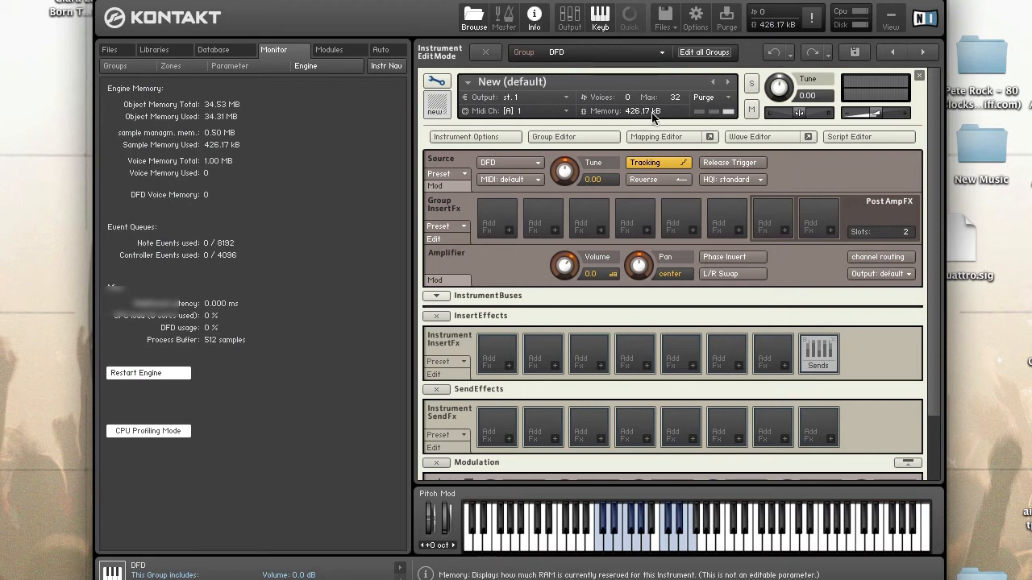
mouse_move(632, 119)
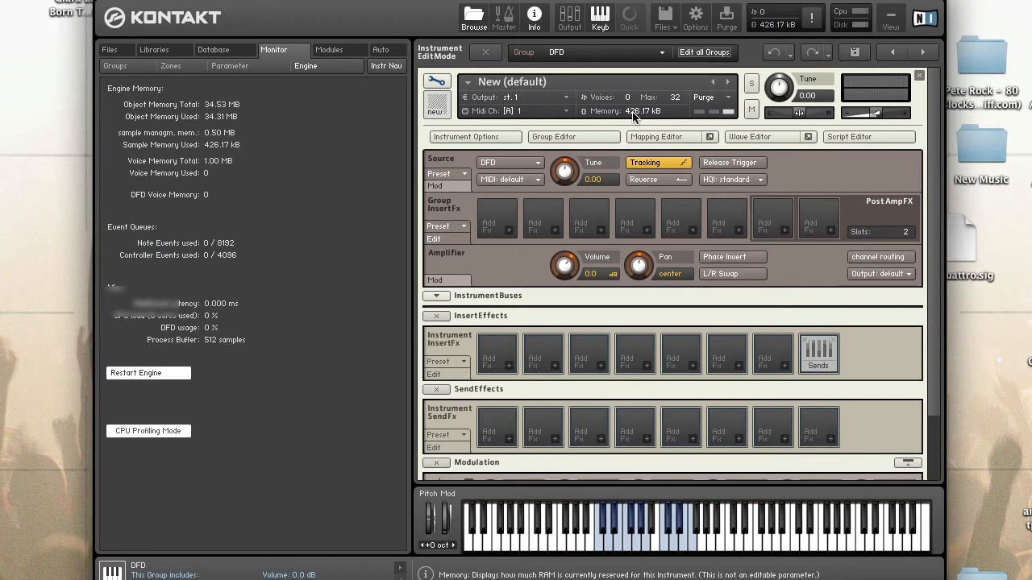
mouse_move(651, 119)
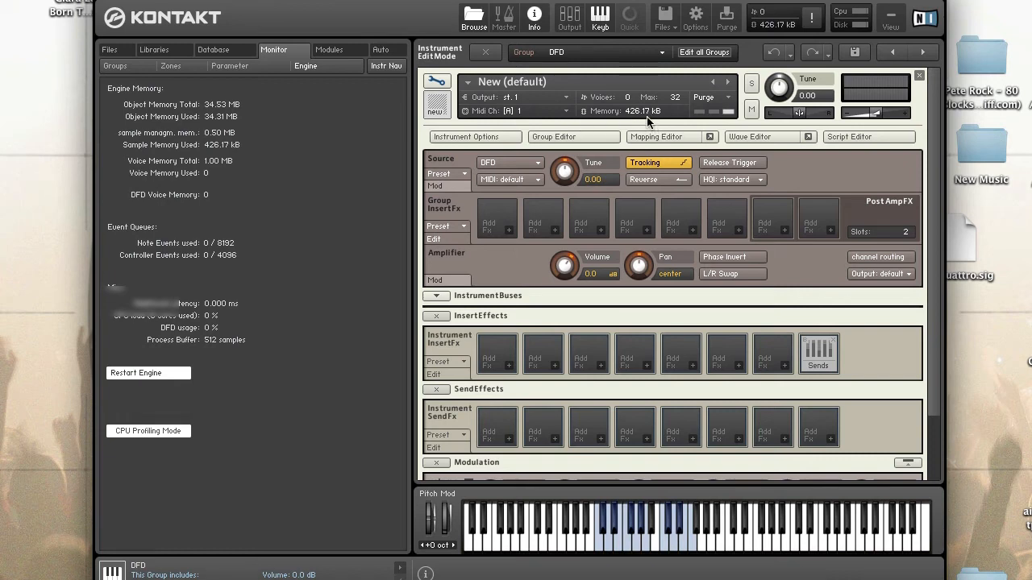
mouse_move(637, 117)
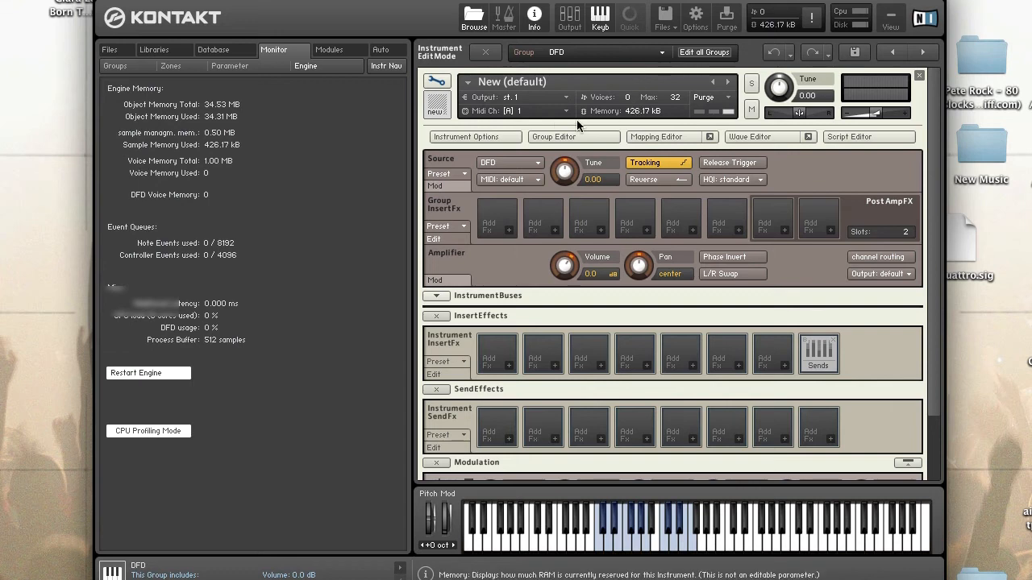
click(475, 136)
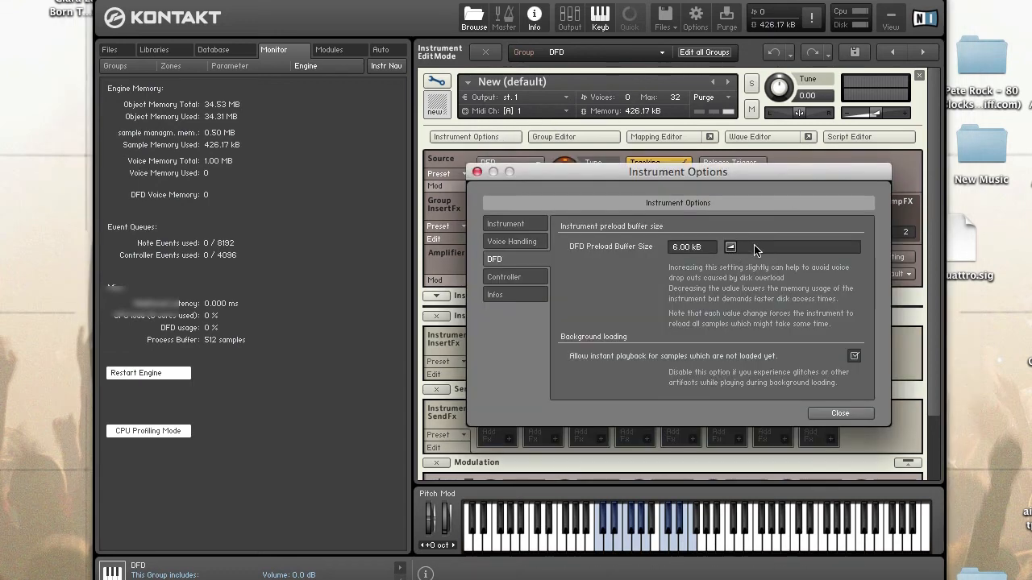
mouse_move(684, 254)
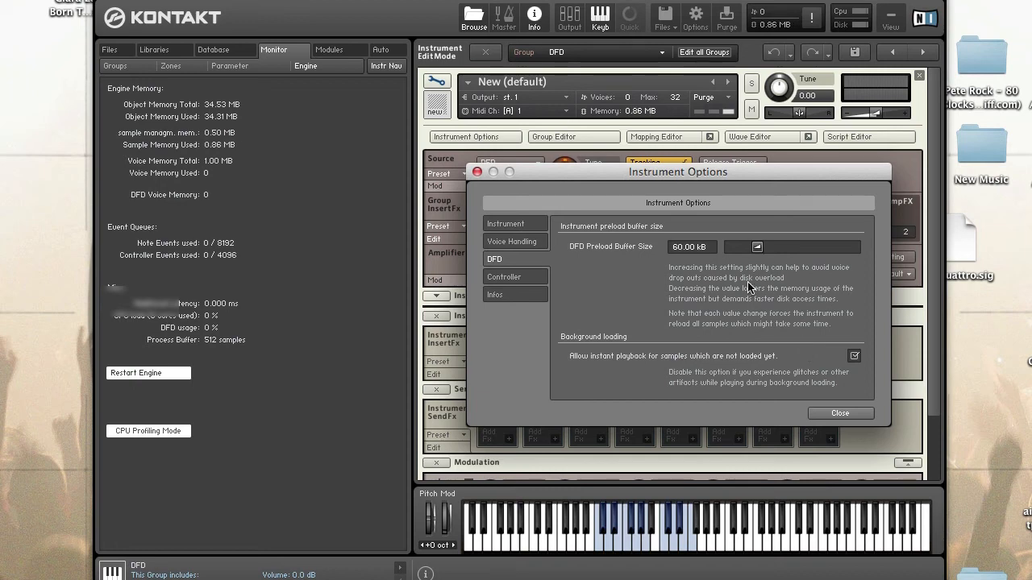
Step: Close Instrument Options with the DFD preload buffer set to 60 kB
click(841, 413)
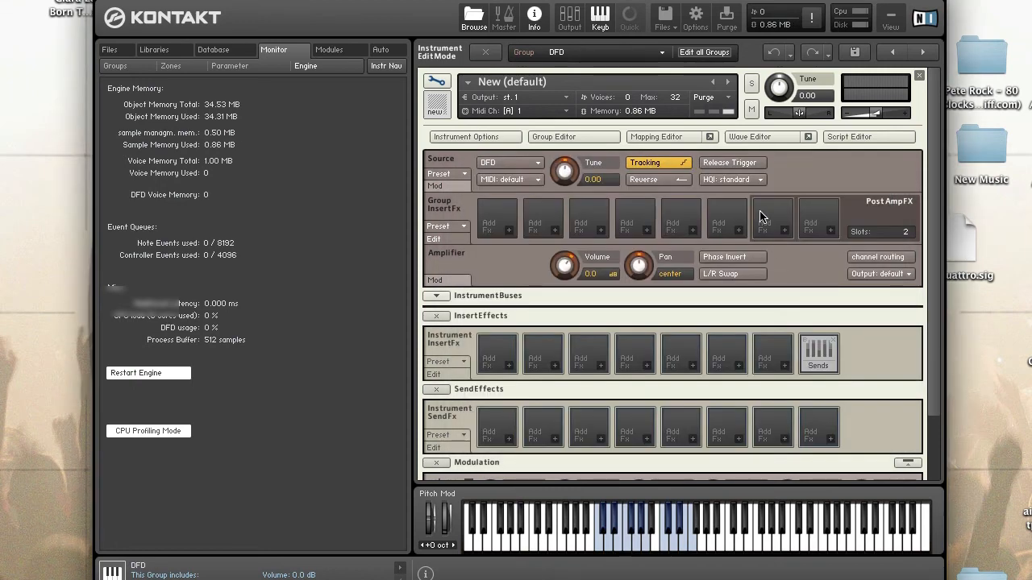
mouse_move(653, 125)
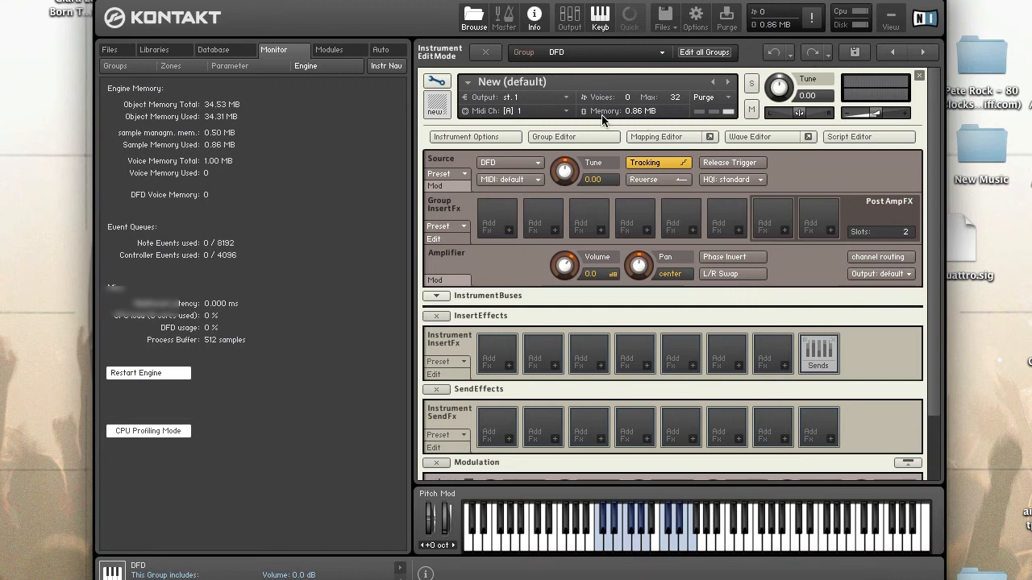
mouse_move(782, 197)
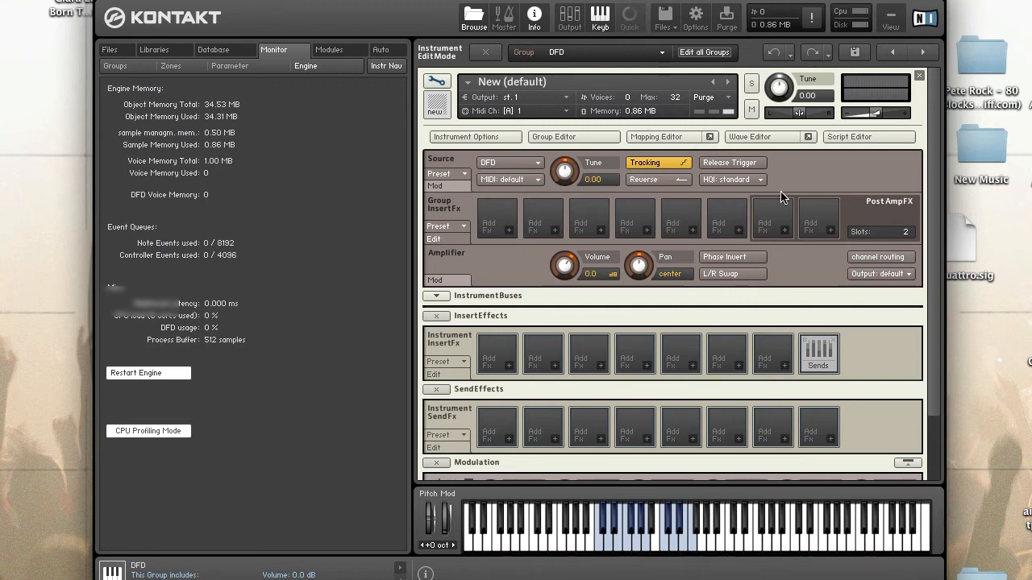
mouse_move(809, 171)
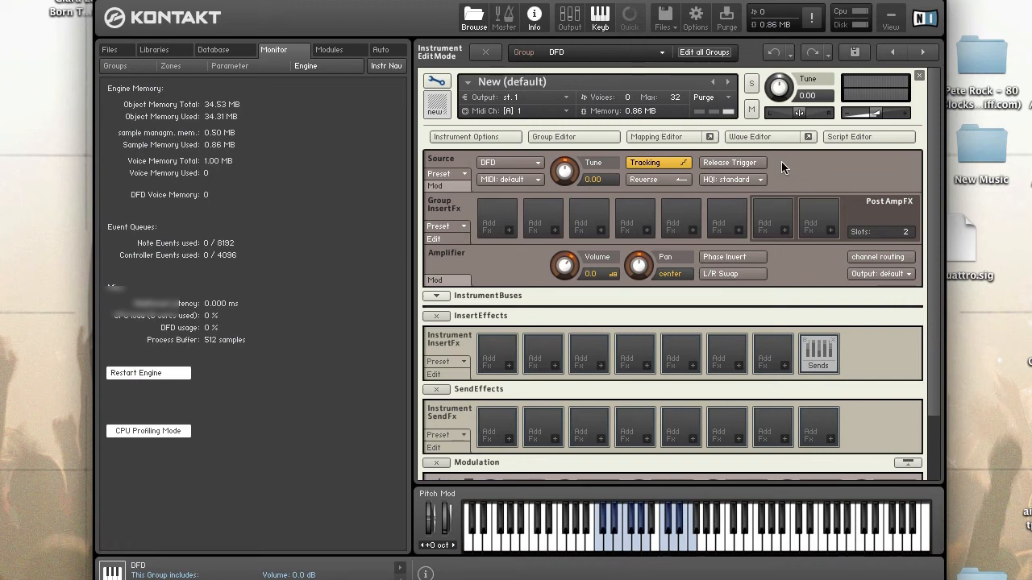
mouse_move(798, 169)
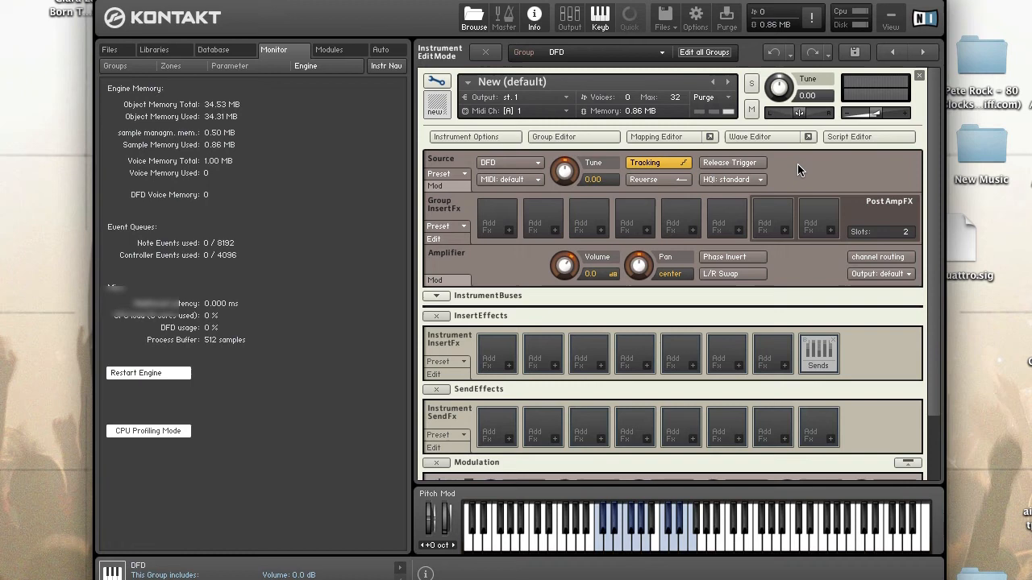
mouse_move(799, 166)
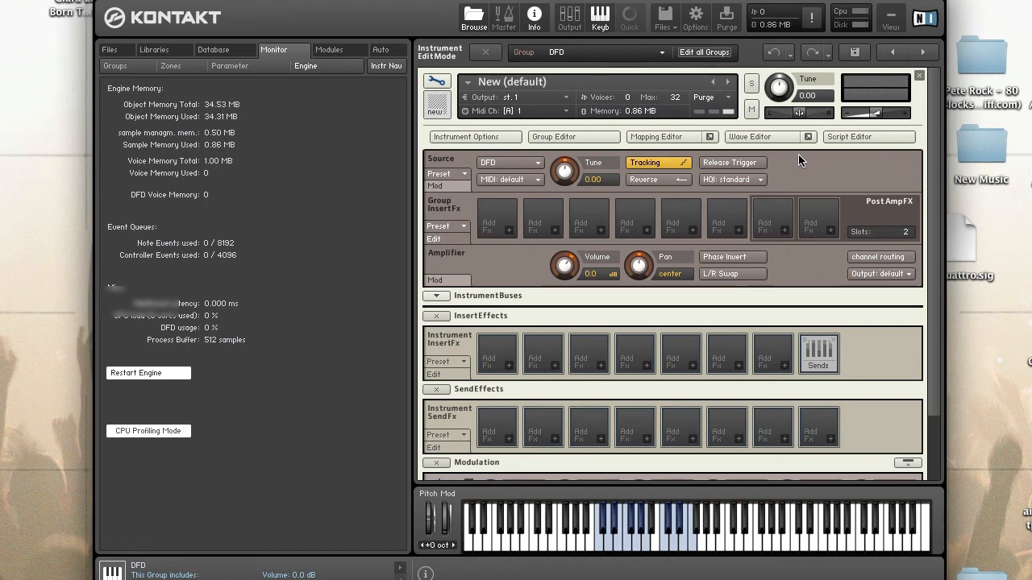
mouse_move(799, 165)
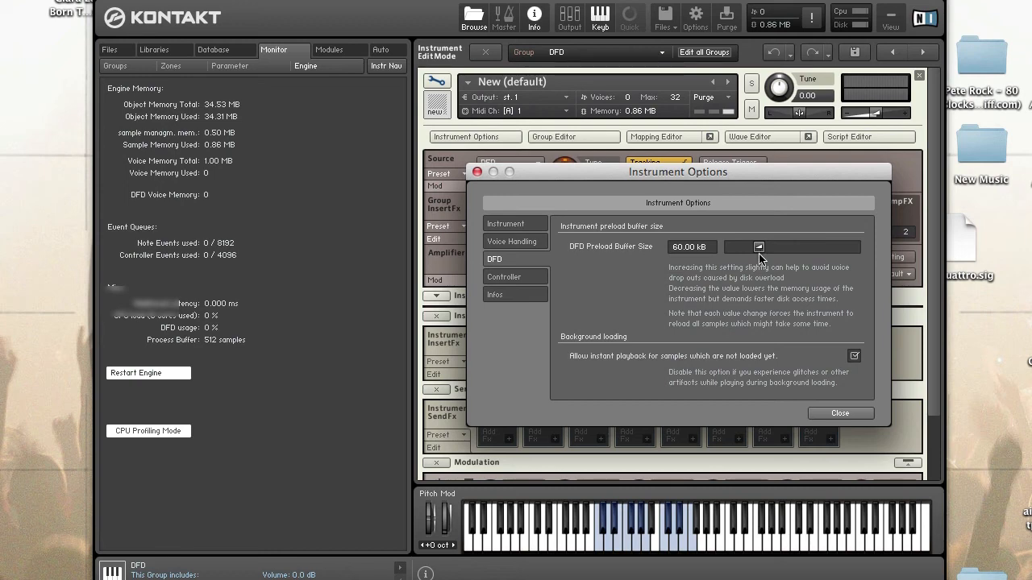
mouse_move(764, 254)
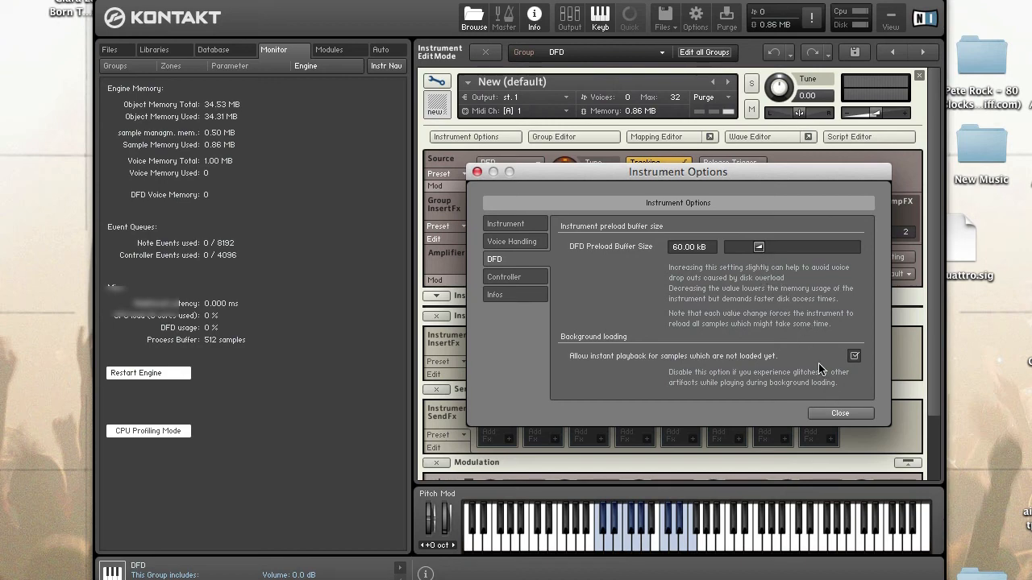
mouse_move(798, 309)
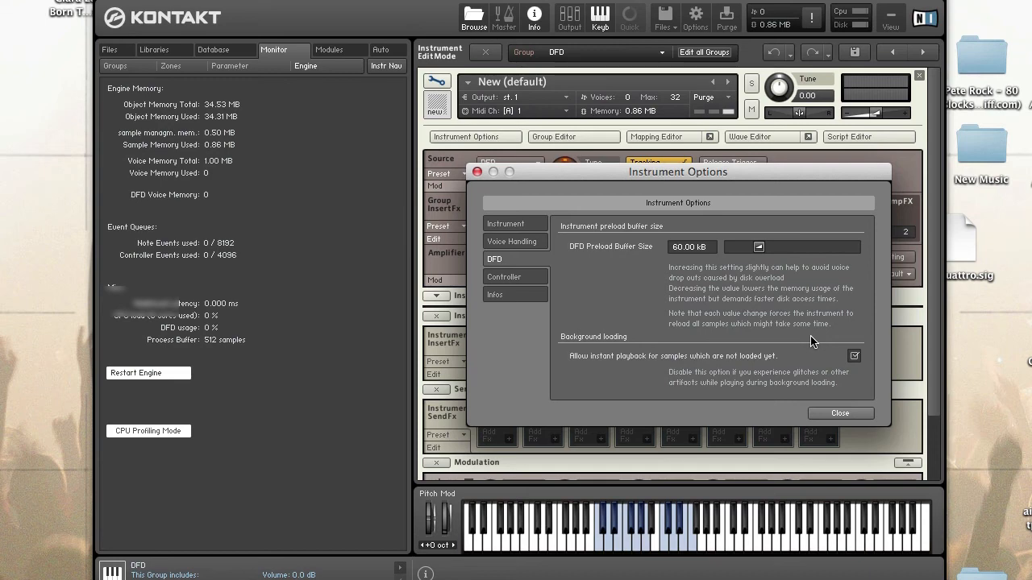
mouse_move(825, 383)
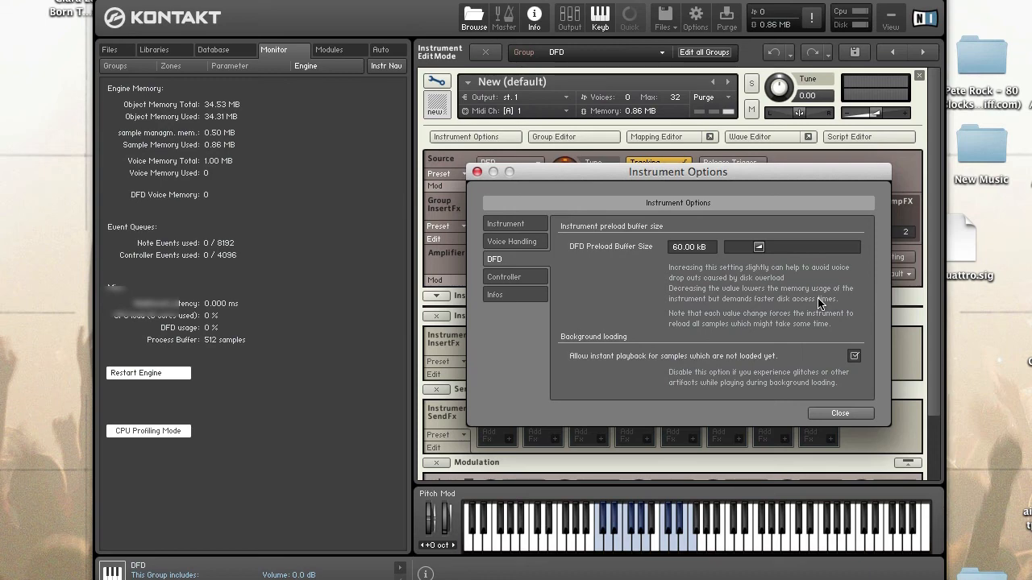
mouse_move(817, 336)
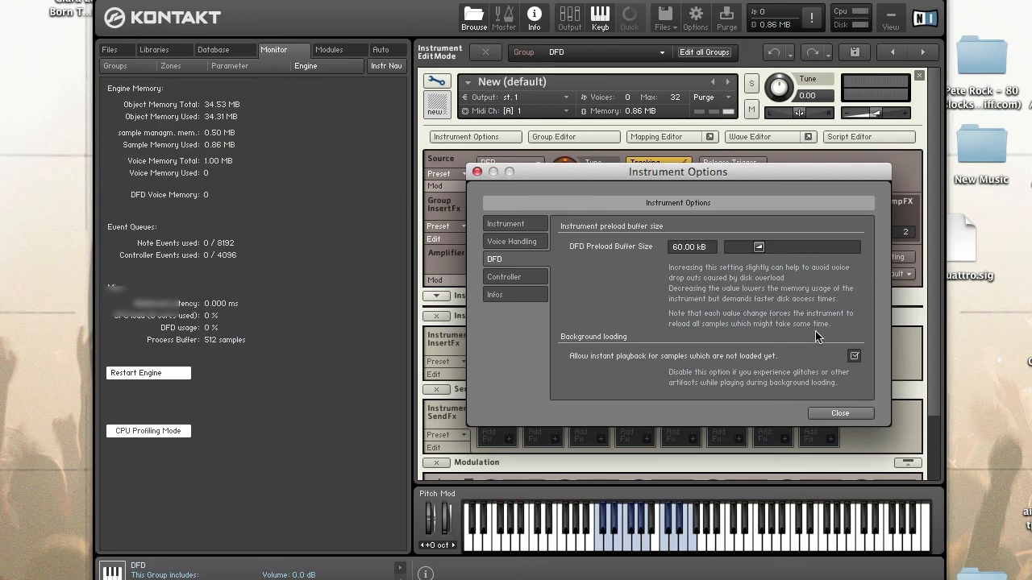
mouse_move(821, 331)
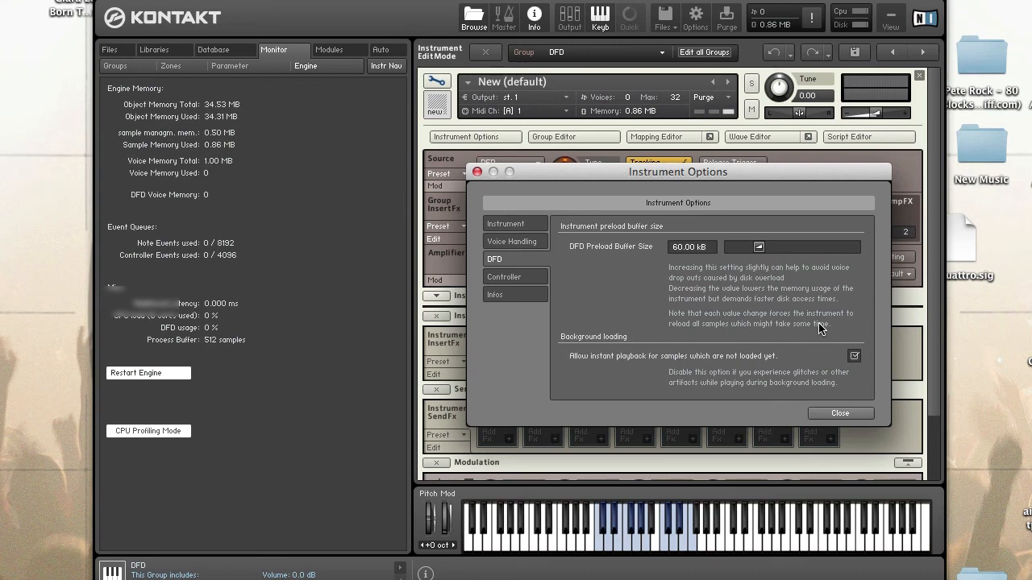
mouse_move(807, 331)
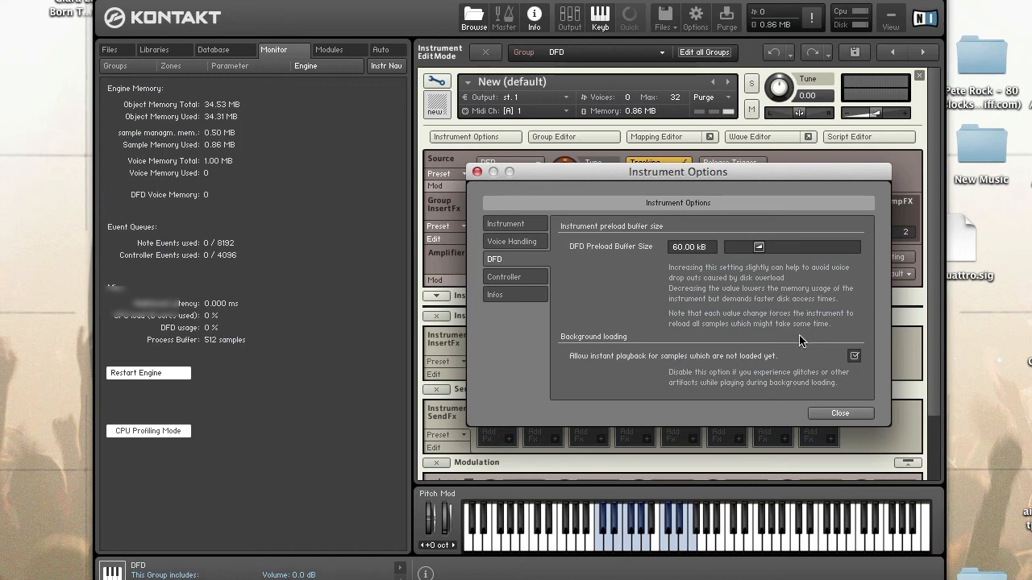
mouse_move(780, 338)
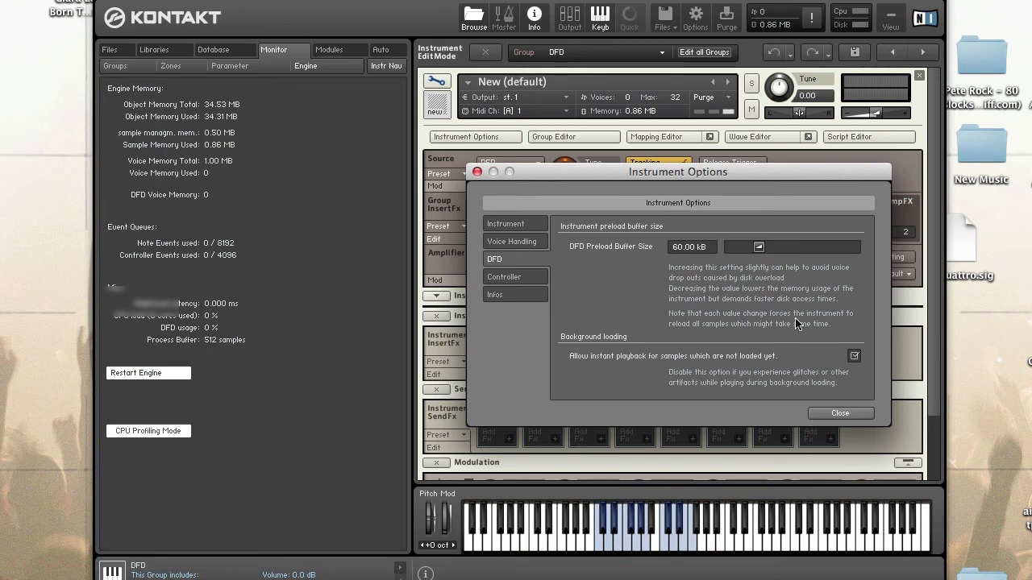
mouse_move(742, 313)
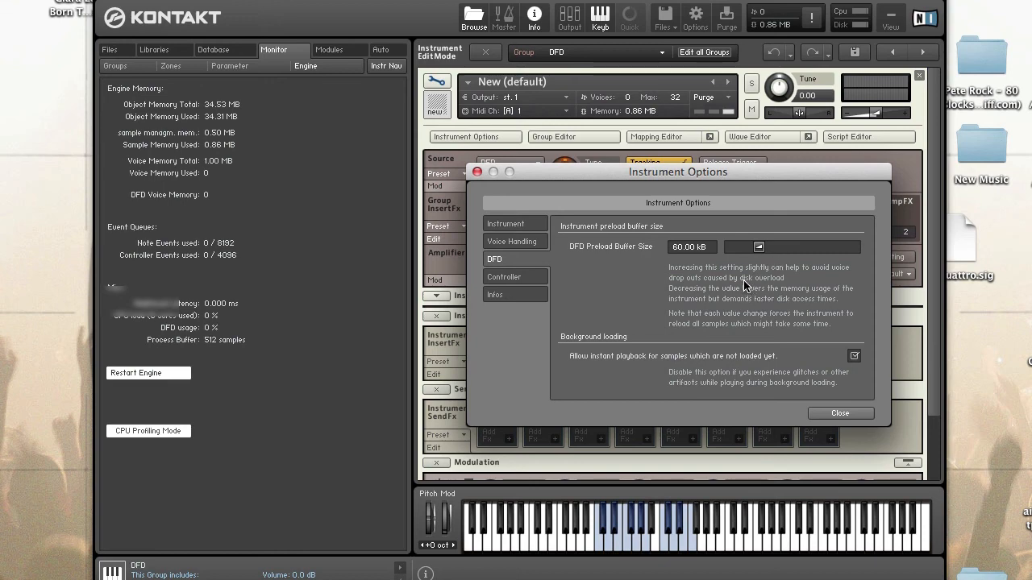
mouse_move(764, 304)
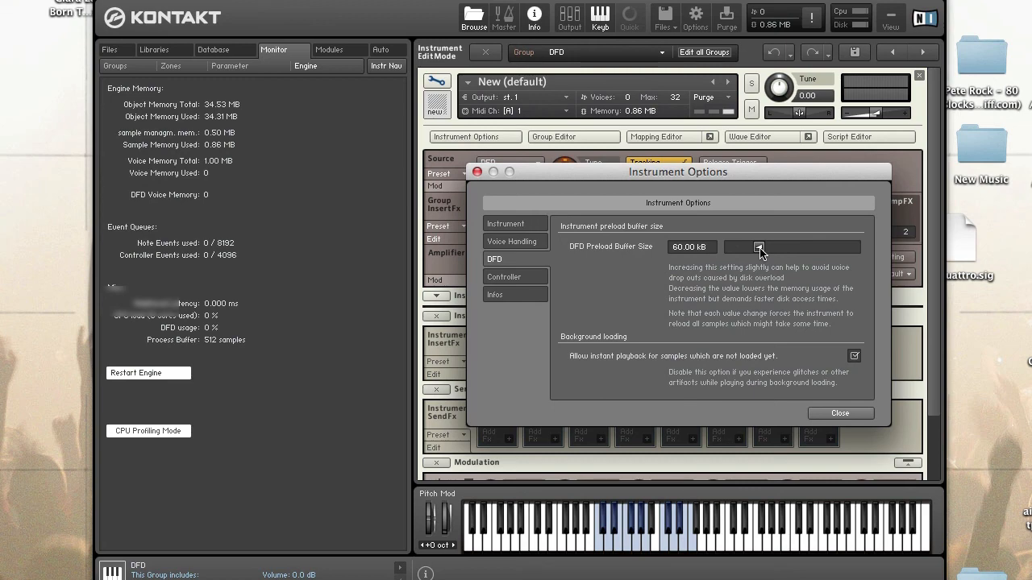
mouse_move(752, 279)
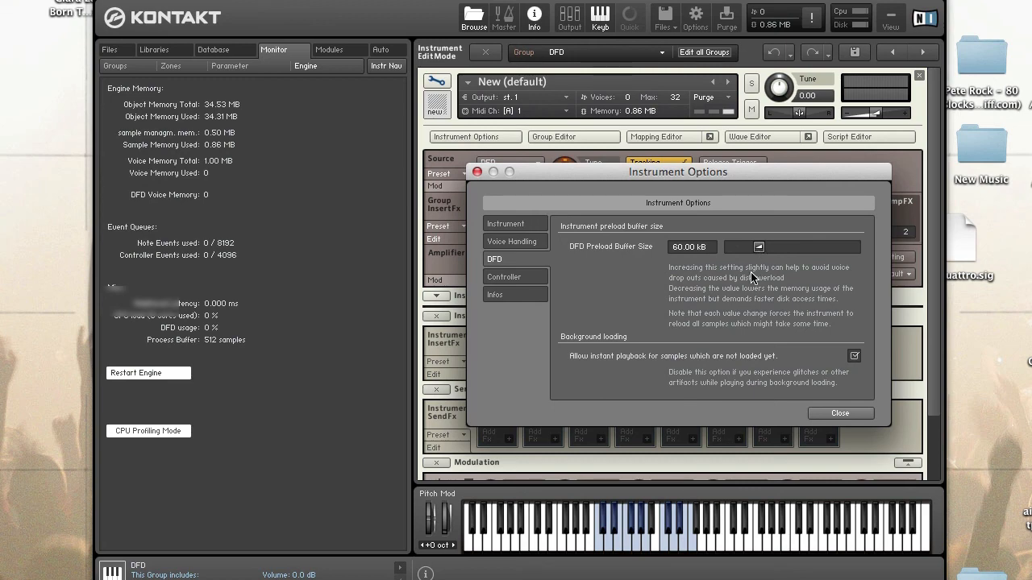
mouse_move(763, 267)
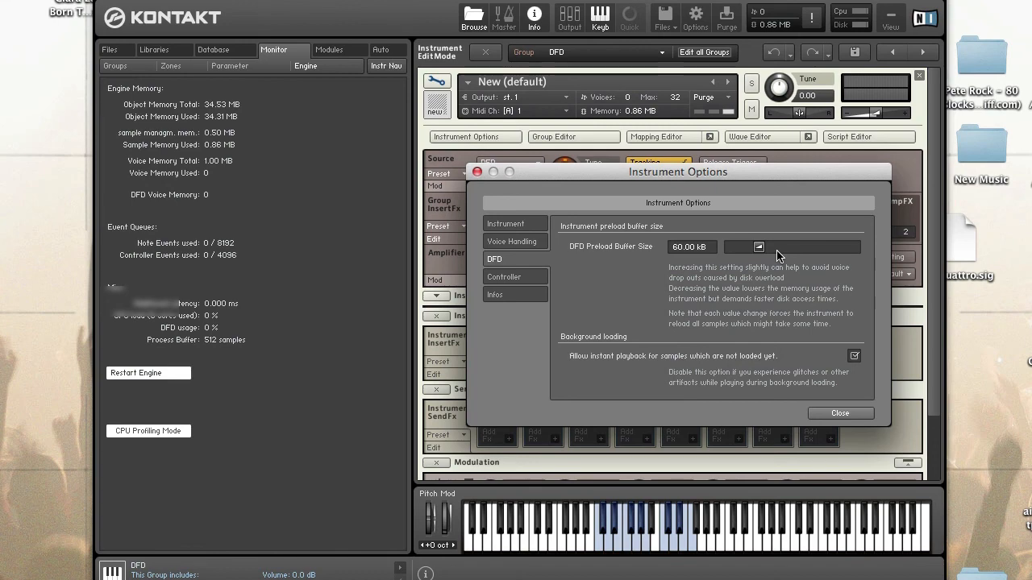
mouse_move(770, 266)
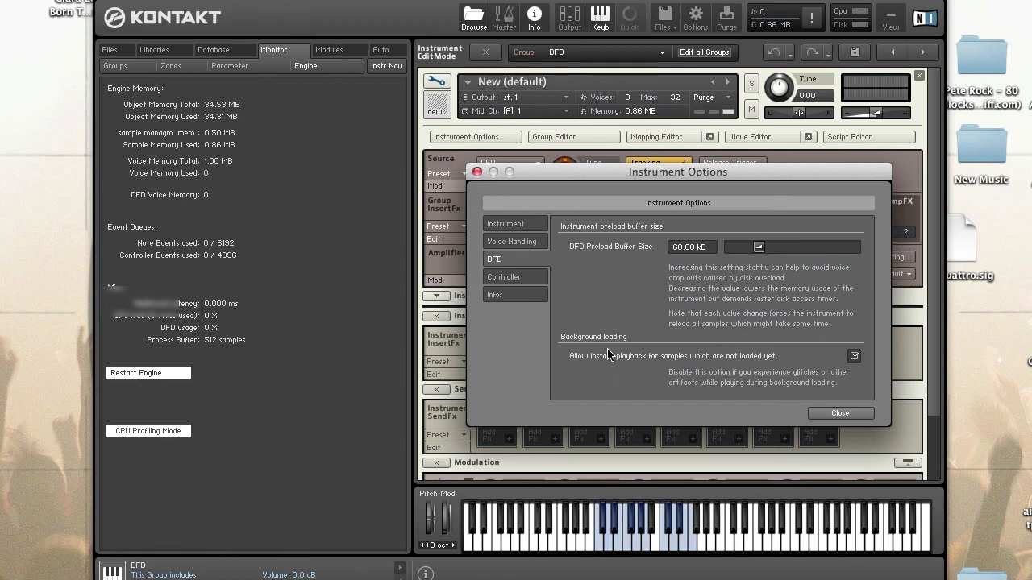
mouse_move(595, 343)
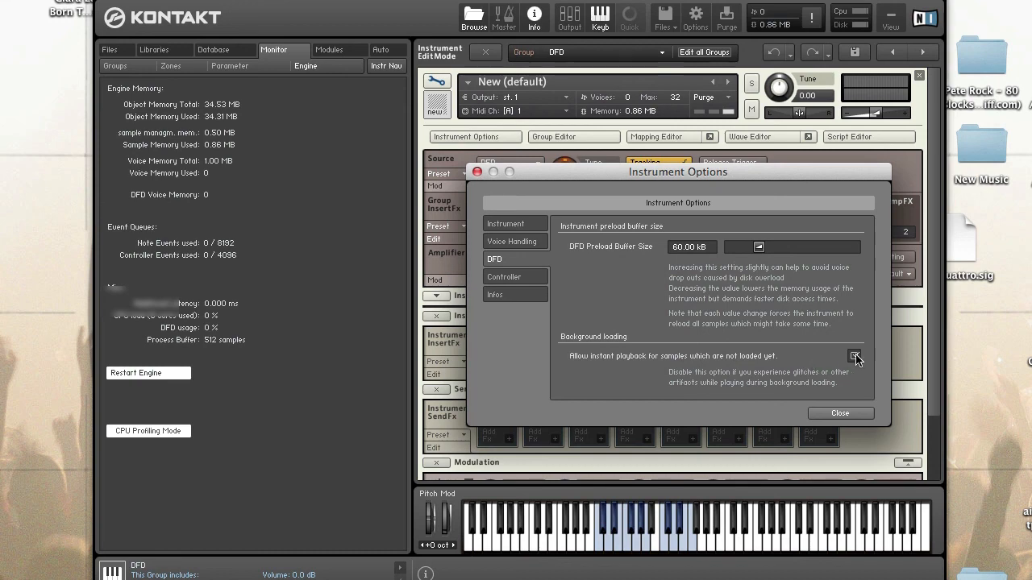
click(854, 355)
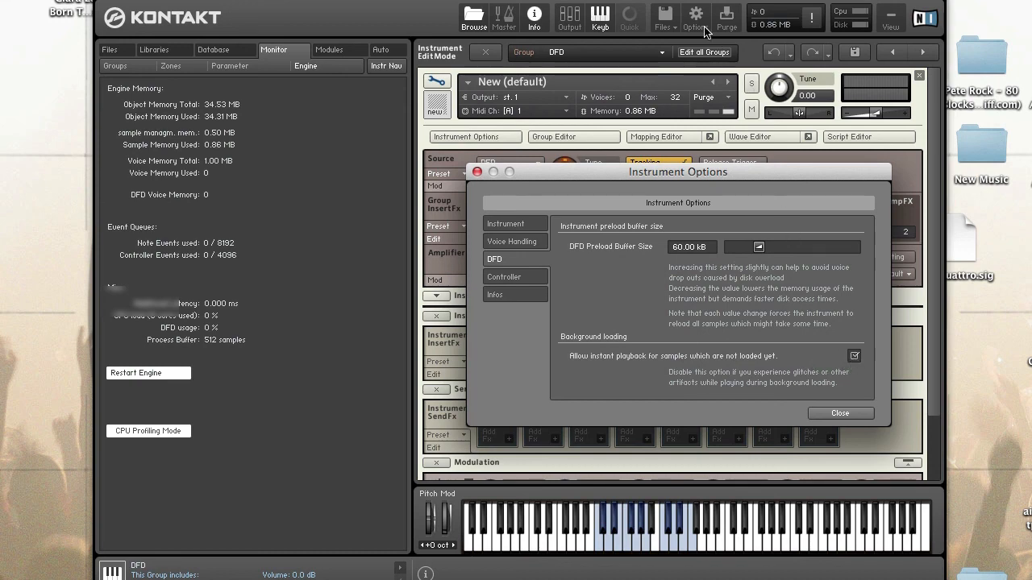
mouse_move(698, 273)
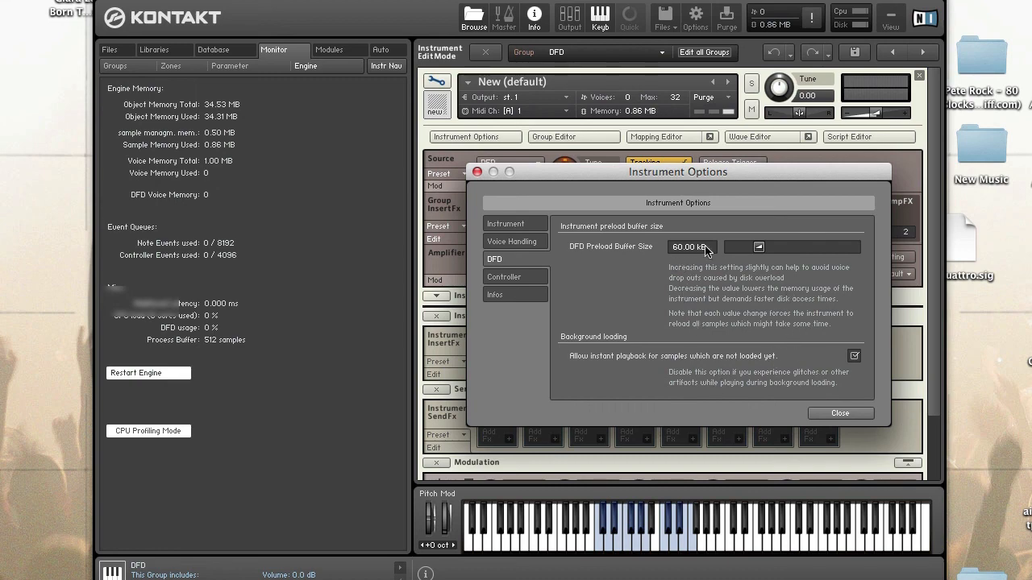
mouse_move(820, 337)
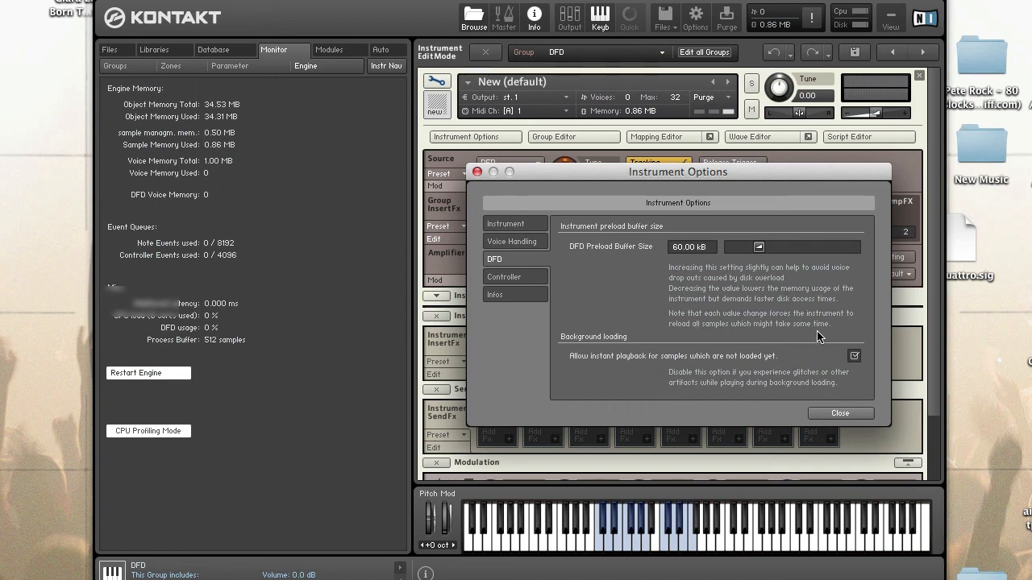